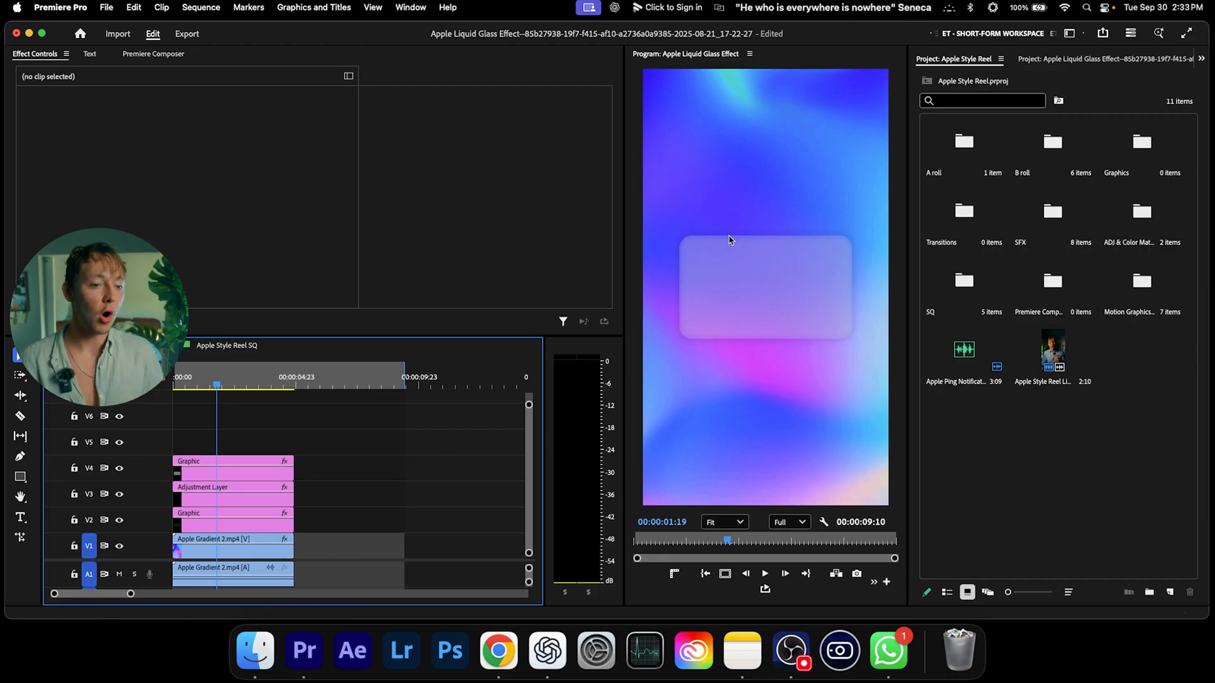
mouse_move(765, 160)
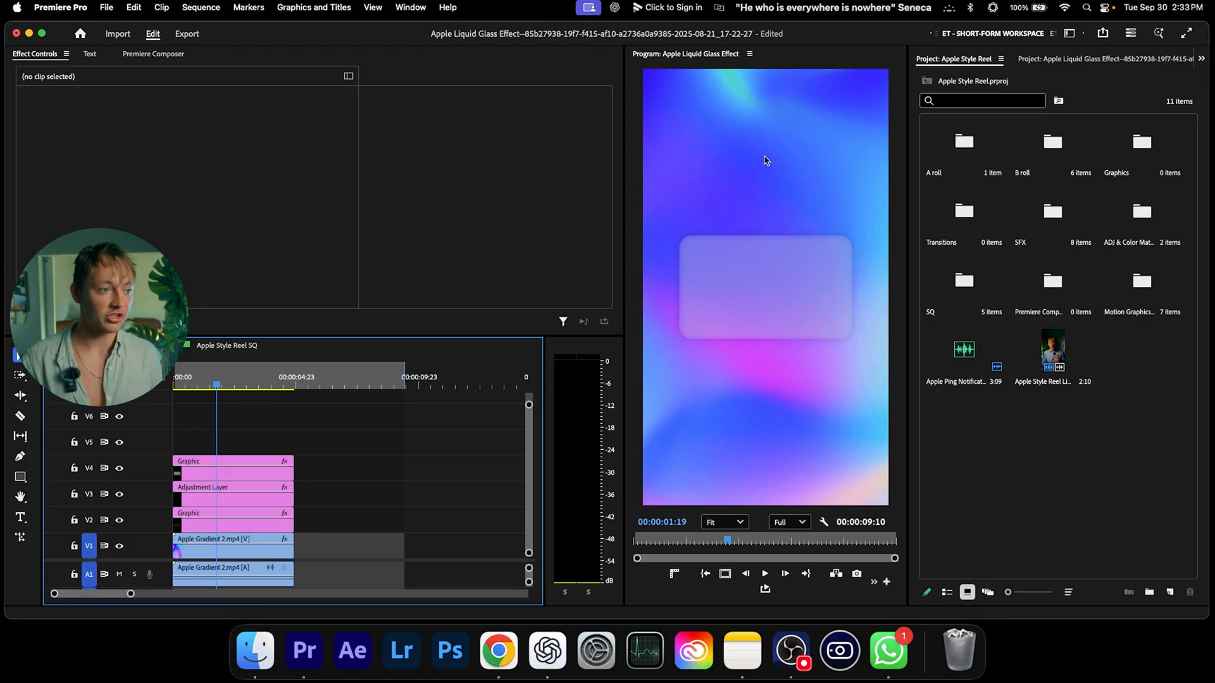
mouse_move(759, 325)
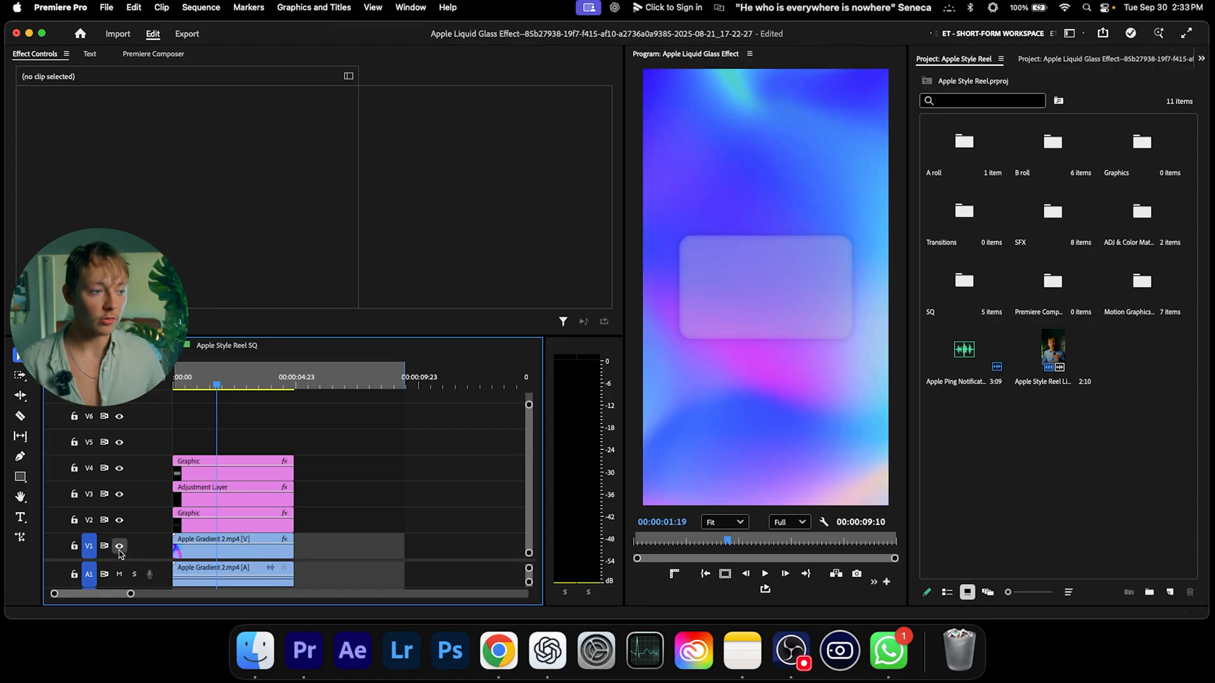
Step: Duplicate the Apple Gradient 2.mp4 clip on V1 to after the glass panel section
left_click(119, 546)
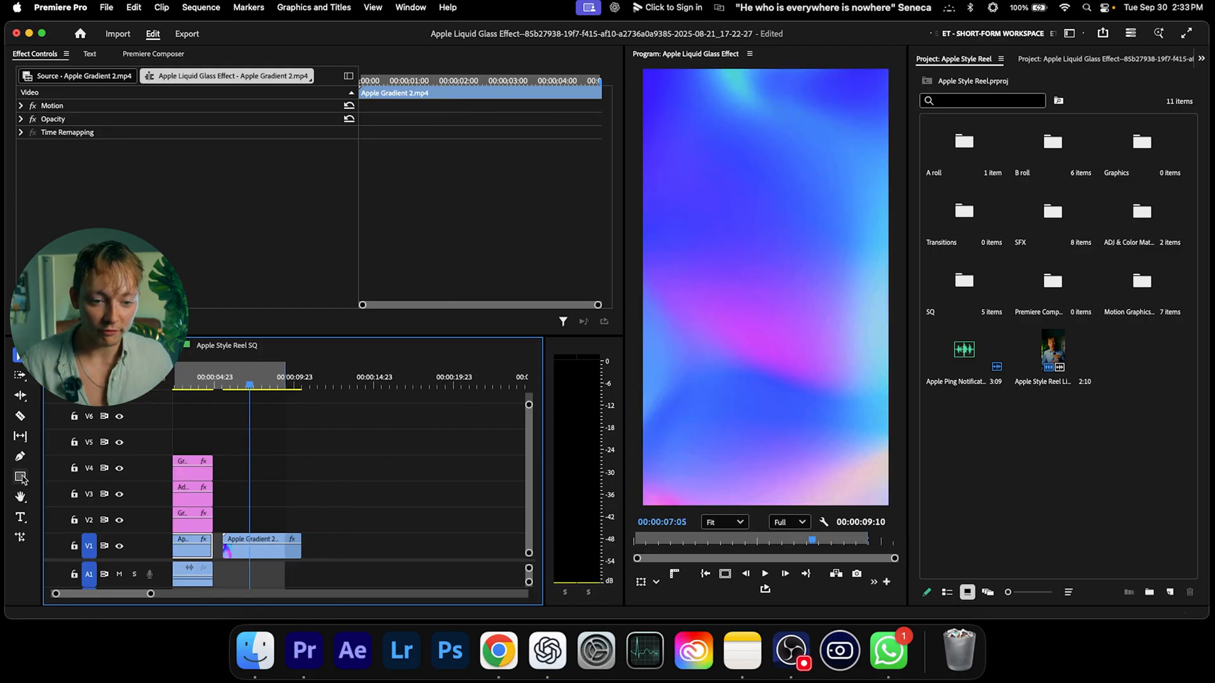
Step: Draw a grey rounded-corner rectangle in the Program Monitor with the preview fit to frame
left_click(20, 477)
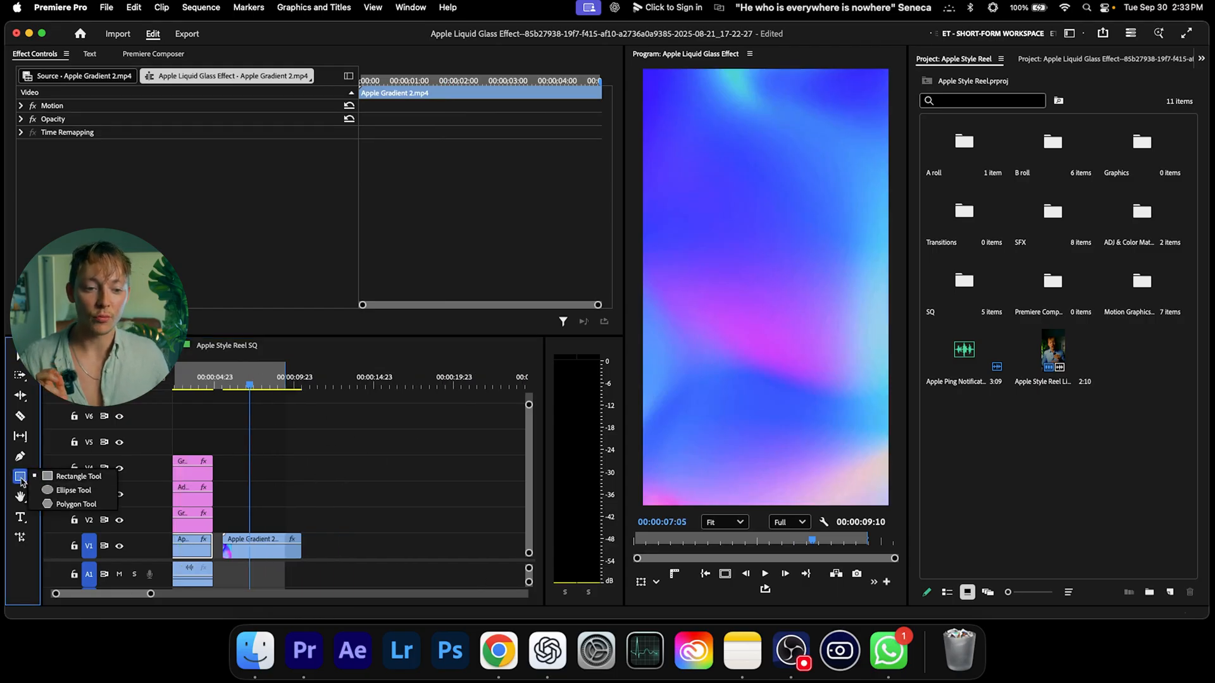
left_click(78, 476)
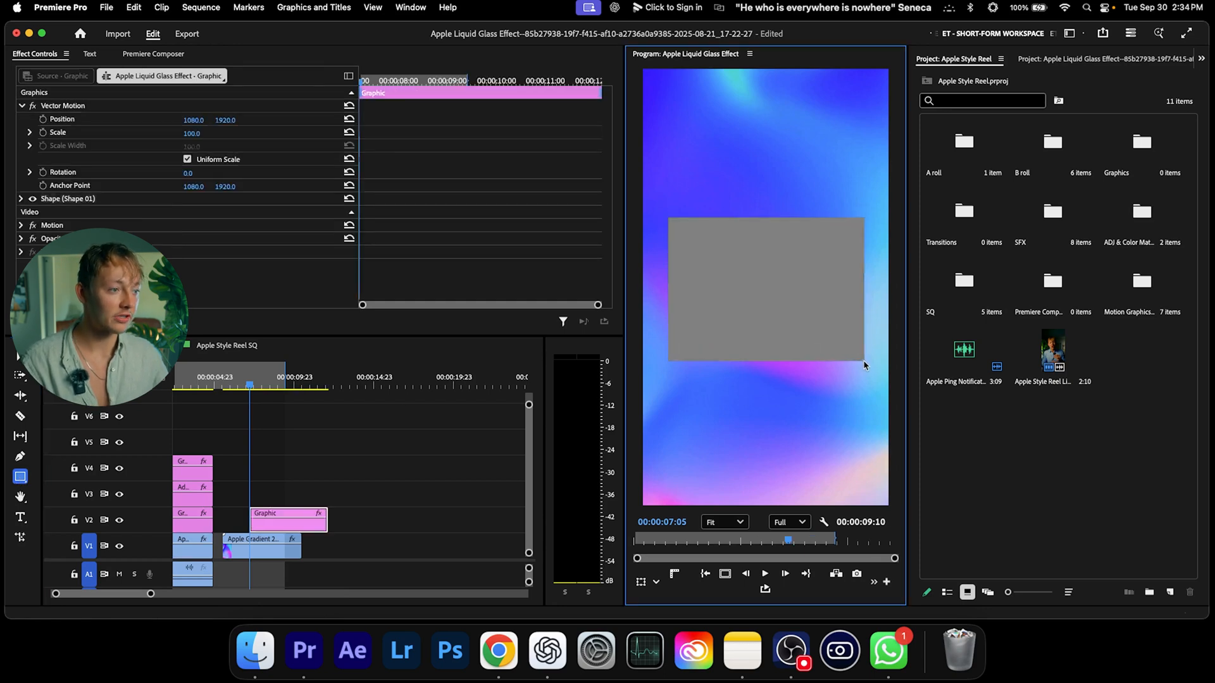
left_click(766, 290)
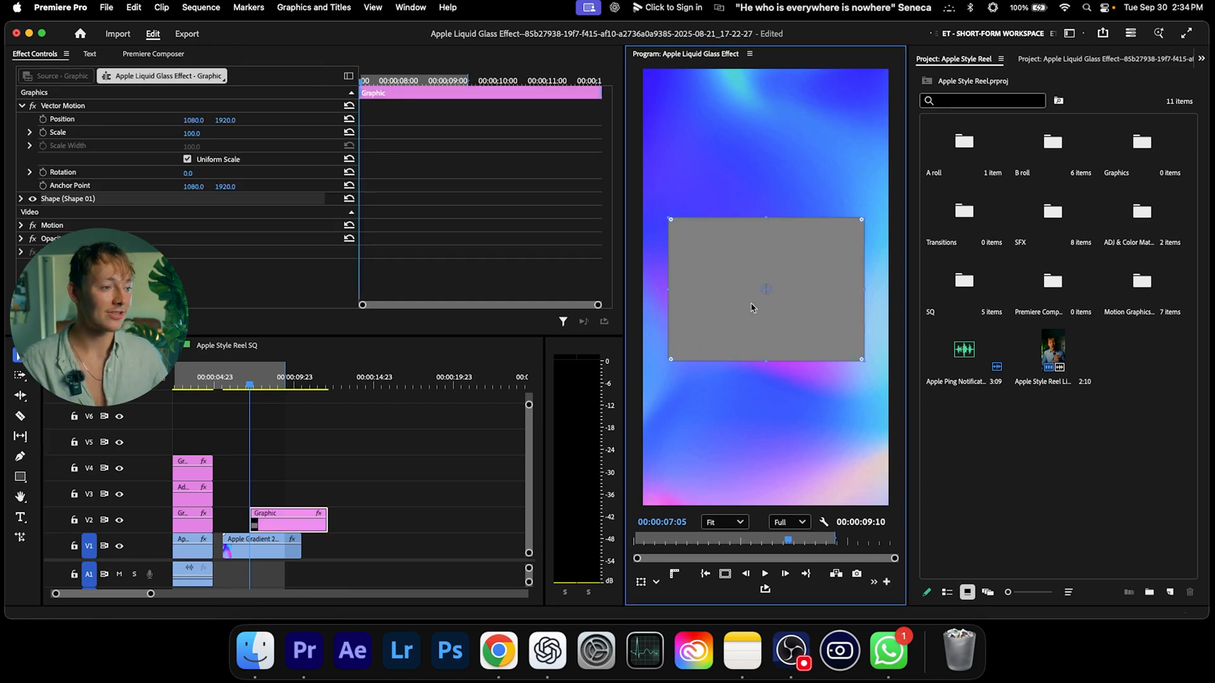
left_click(721, 521)
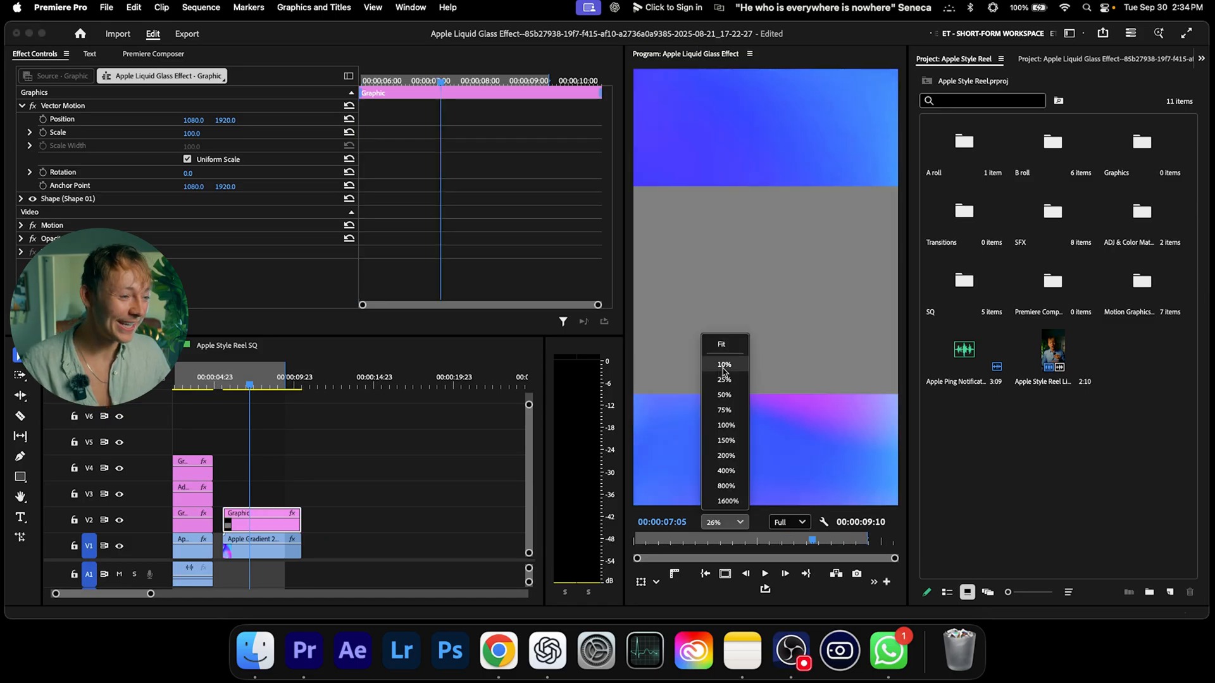
left_click(720, 344)
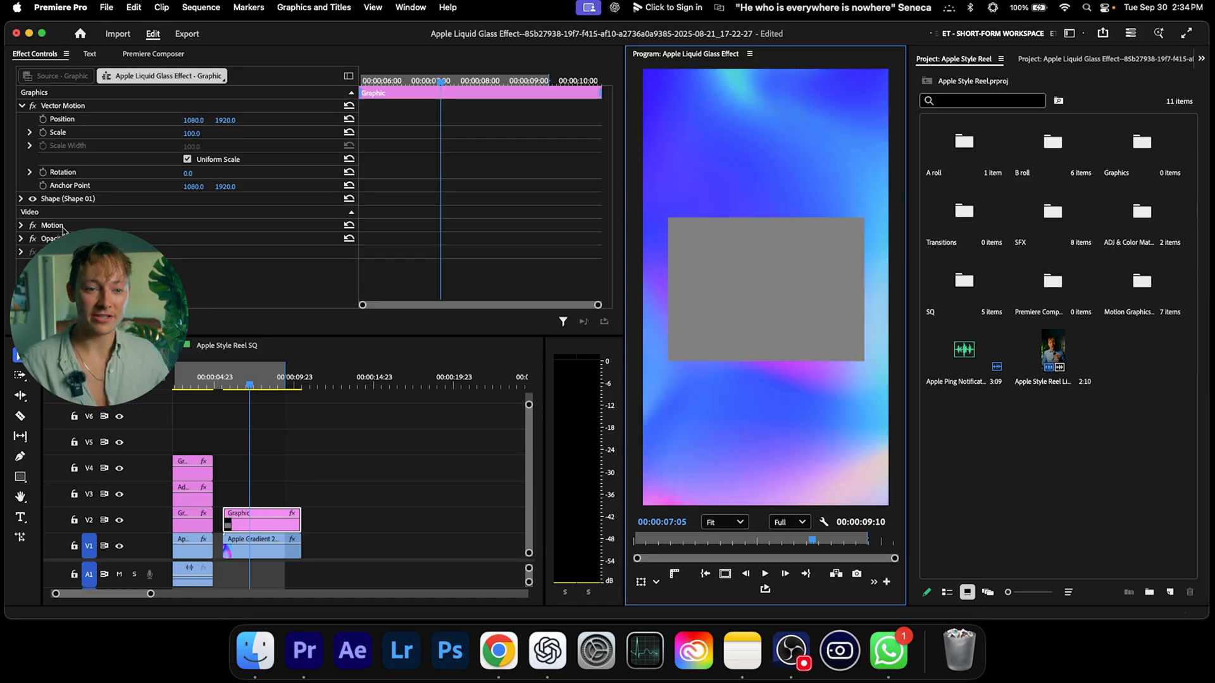
left_click(932, 58)
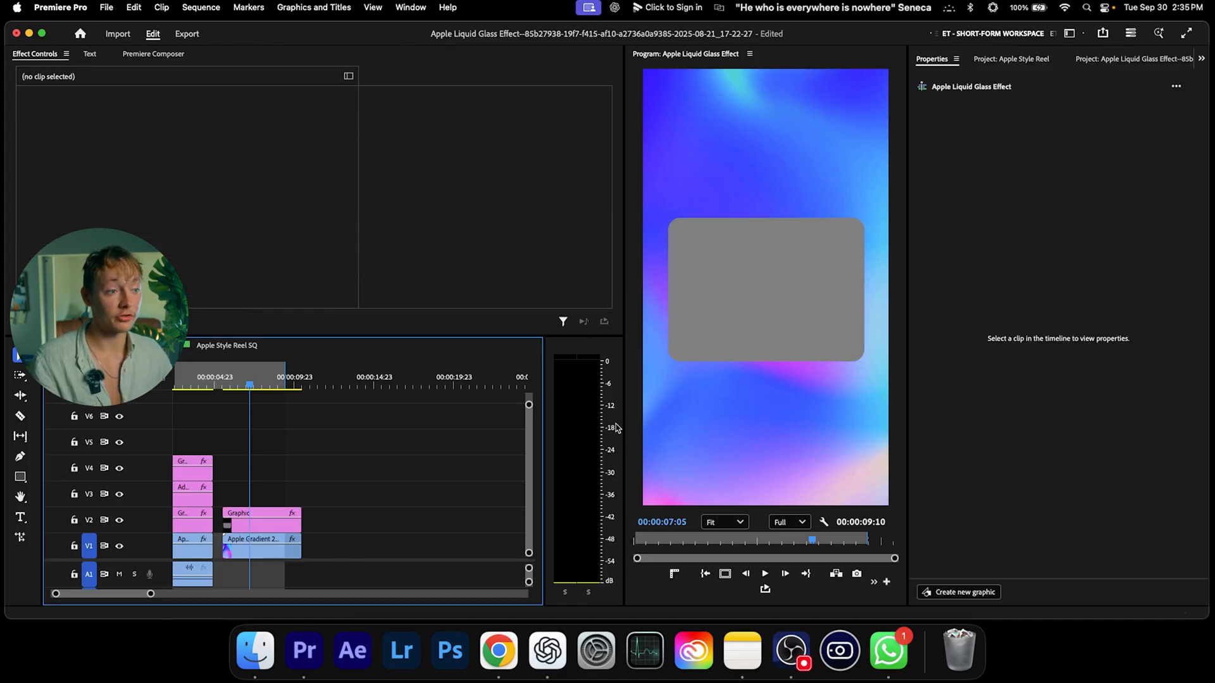
Step: Alt-drag the rectangle Graphic clip from V2 up to V4
left_click(298, 513)
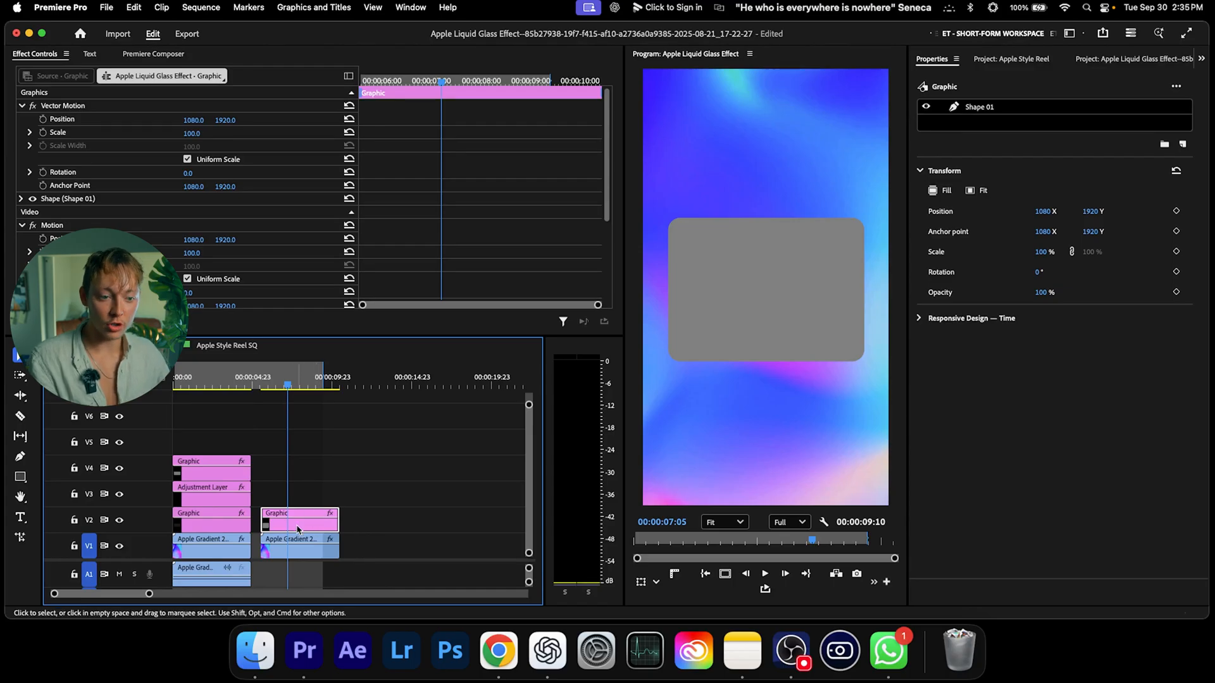
left_click_drag(298, 519, 300, 496)
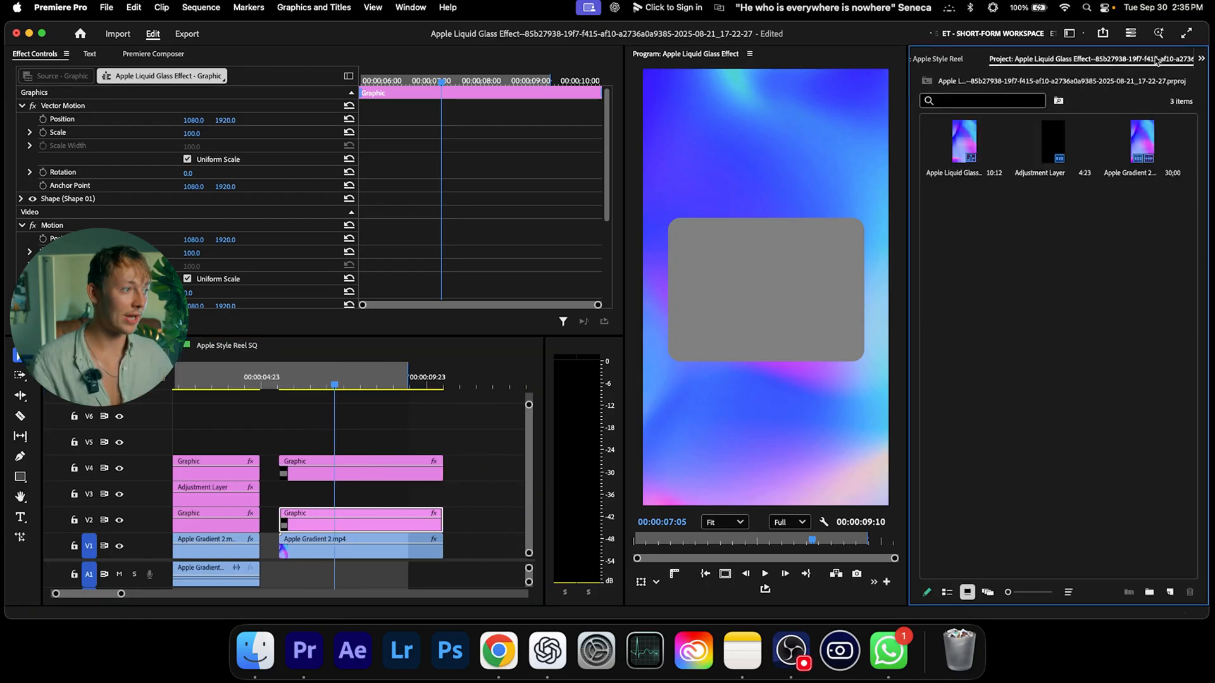
Step: Create a new adjustment layer and place it on V3 between the two graphics
left_click(1085, 58)
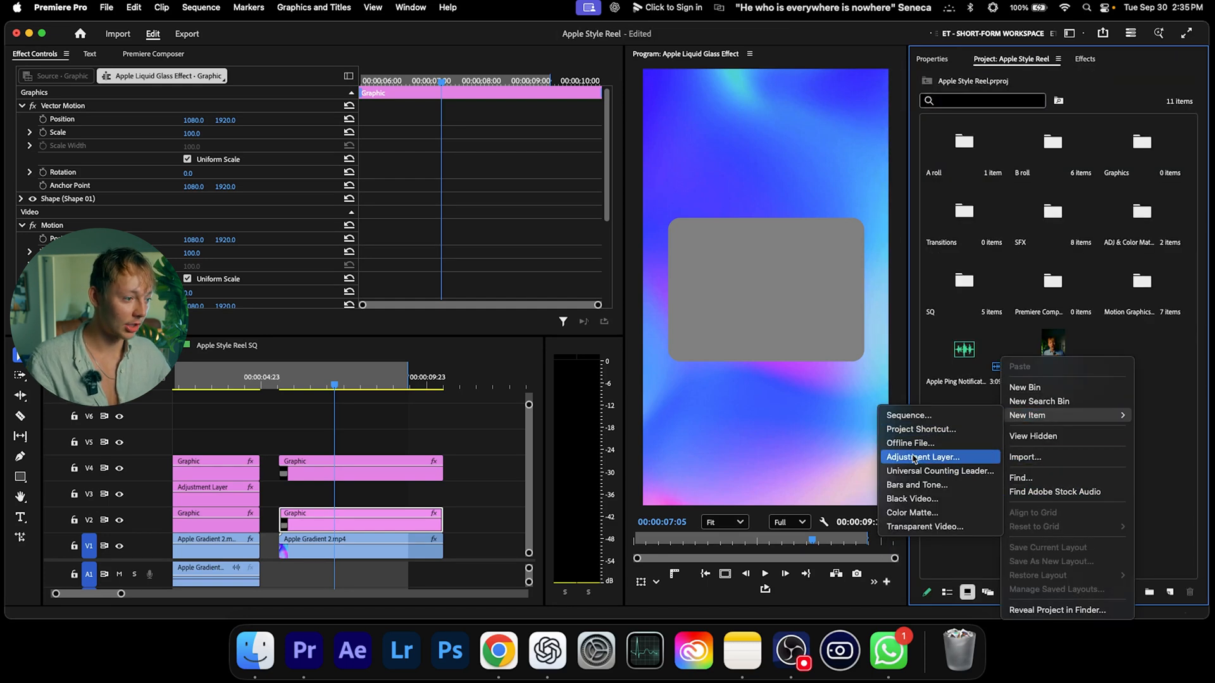
left_click(924, 457)
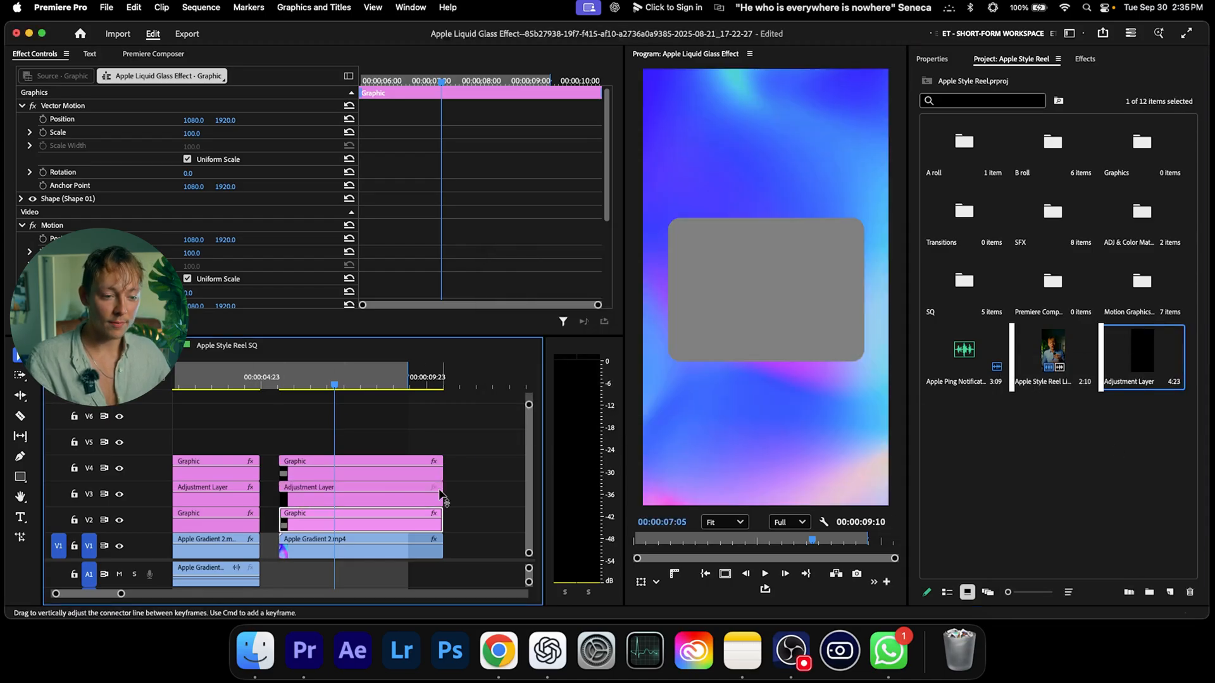
left_click(359, 487)
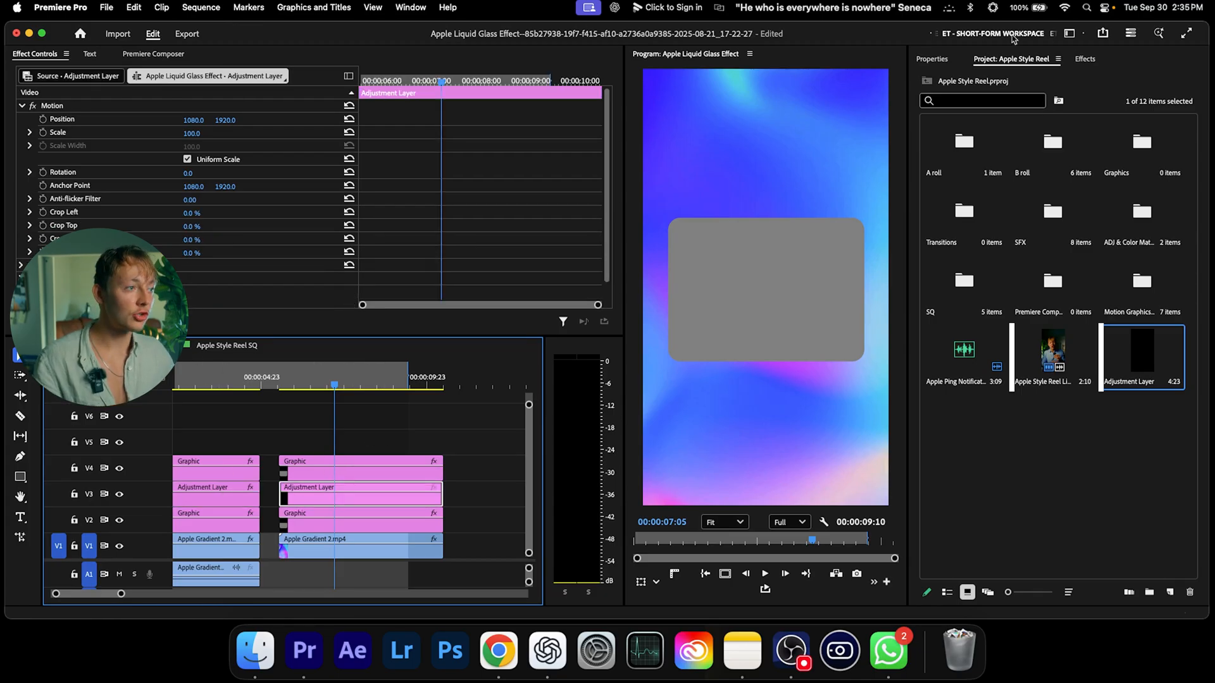
Step: Search effects for 'Track' and apply Track Matte Key to the V3 adjustment layer
left_click(1084, 59)
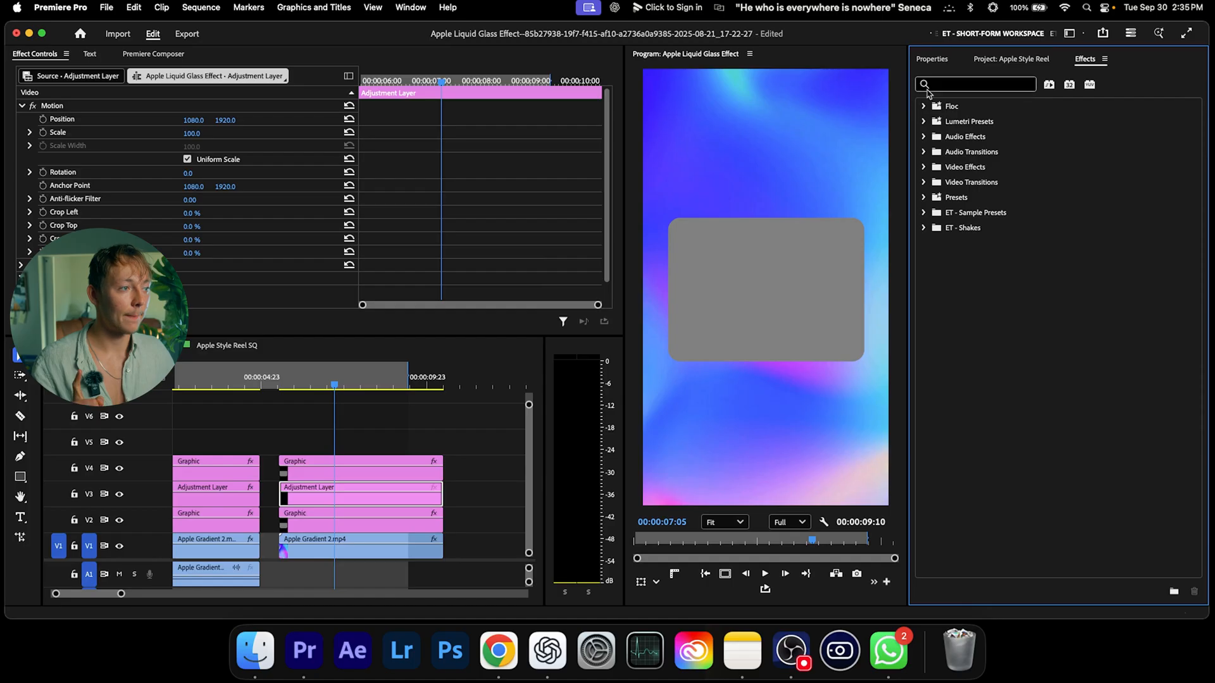
left_click(975, 84)
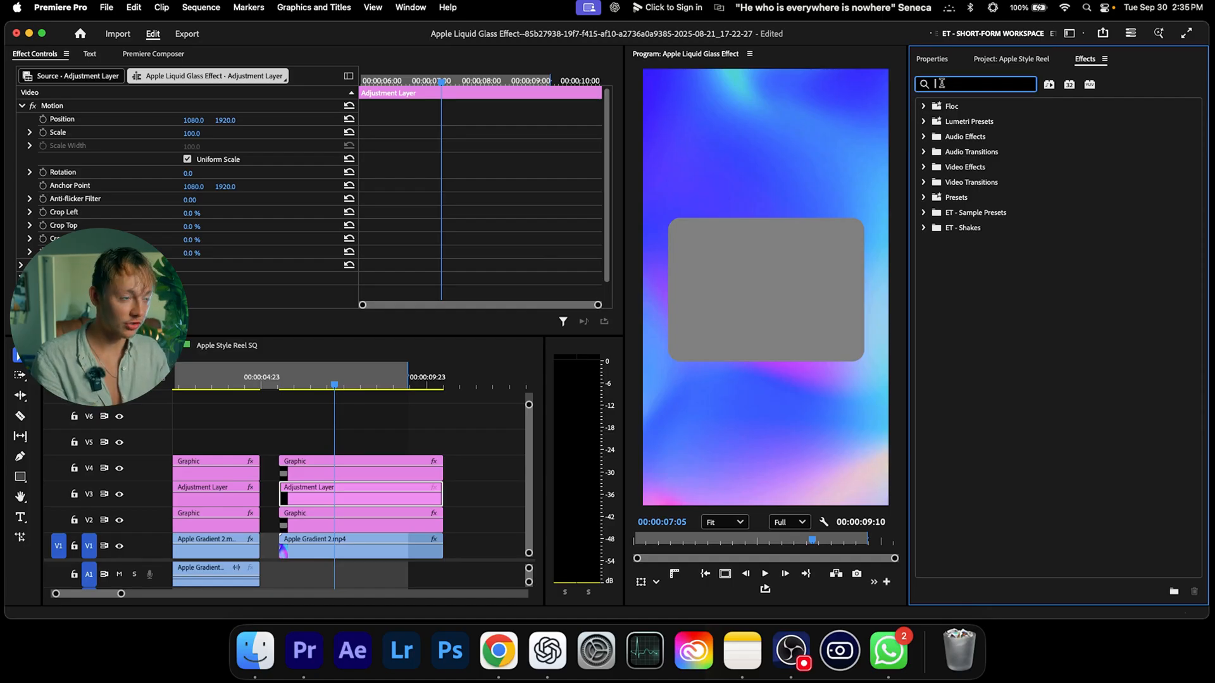
type("Track")
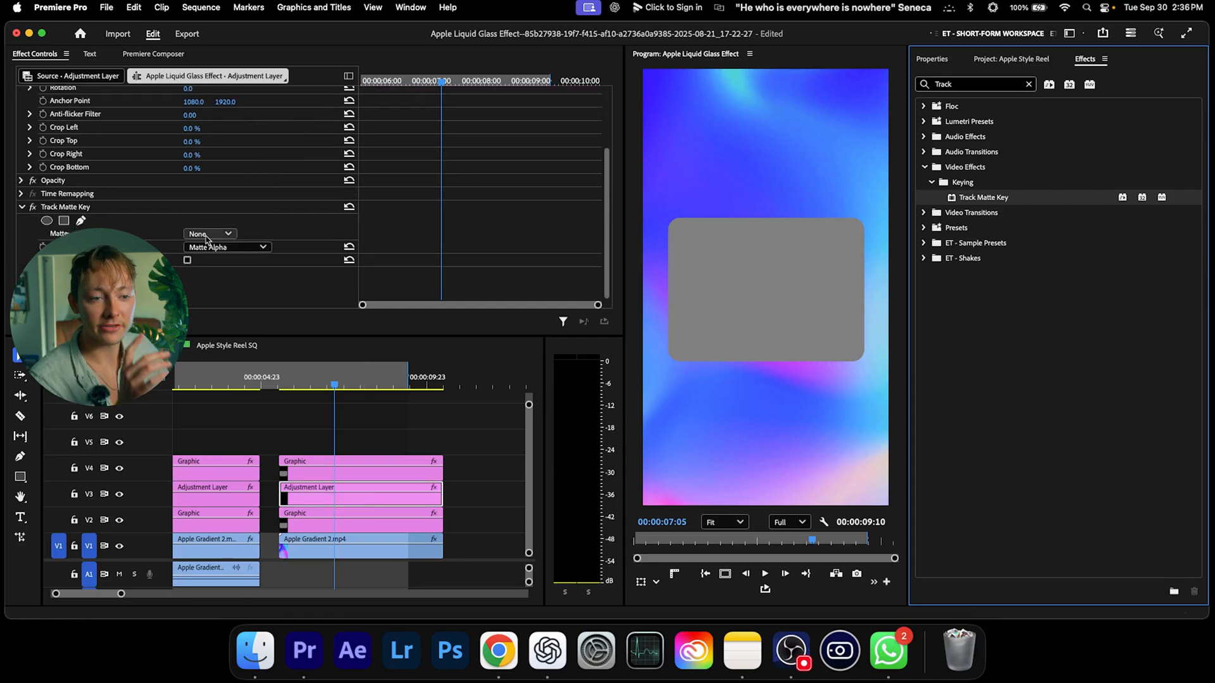
left_click(210, 234)
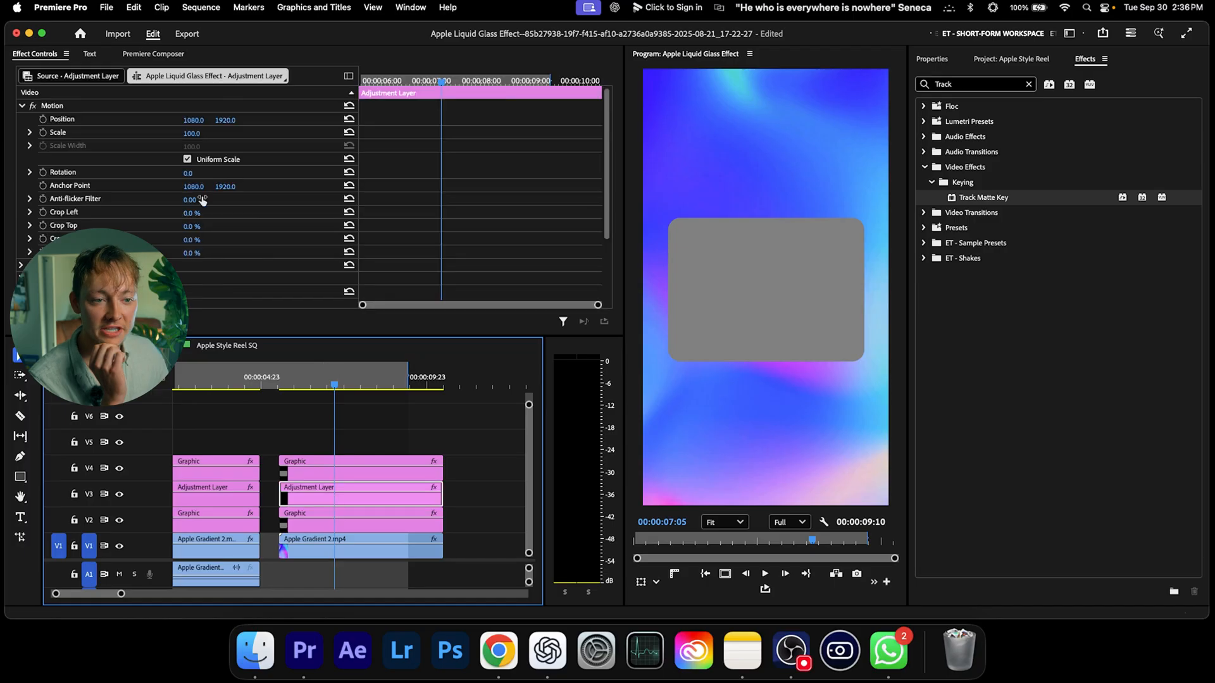
left_click(209, 234)
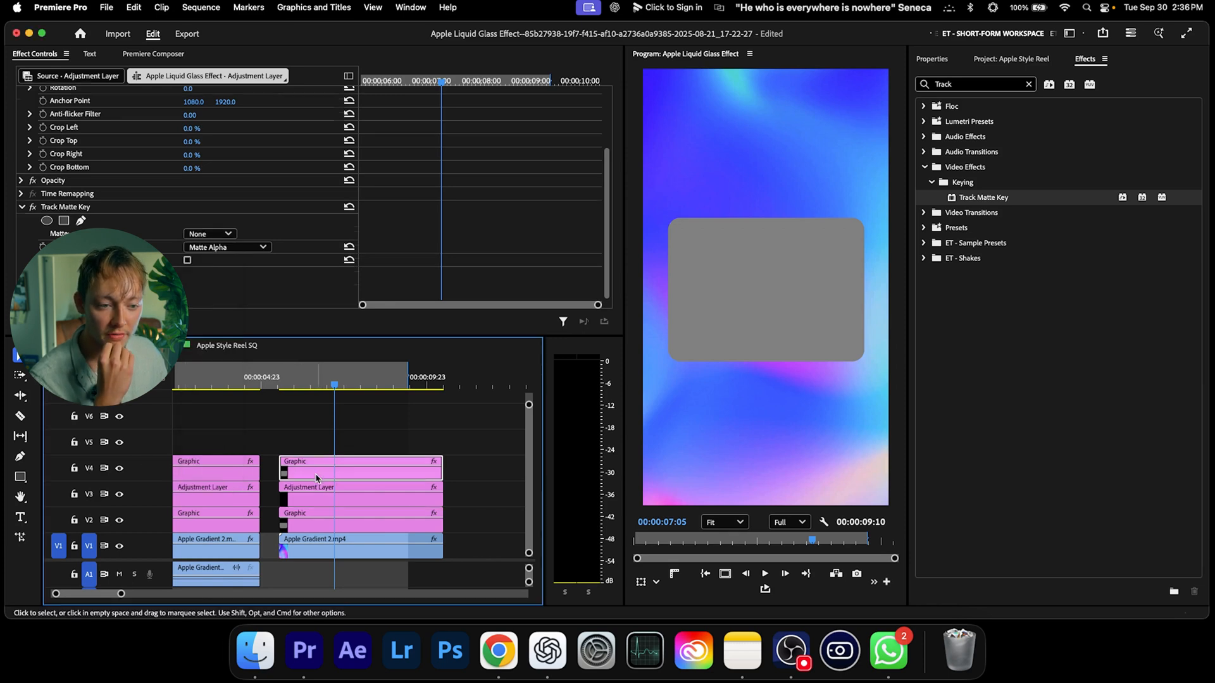
left_click(356, 487)
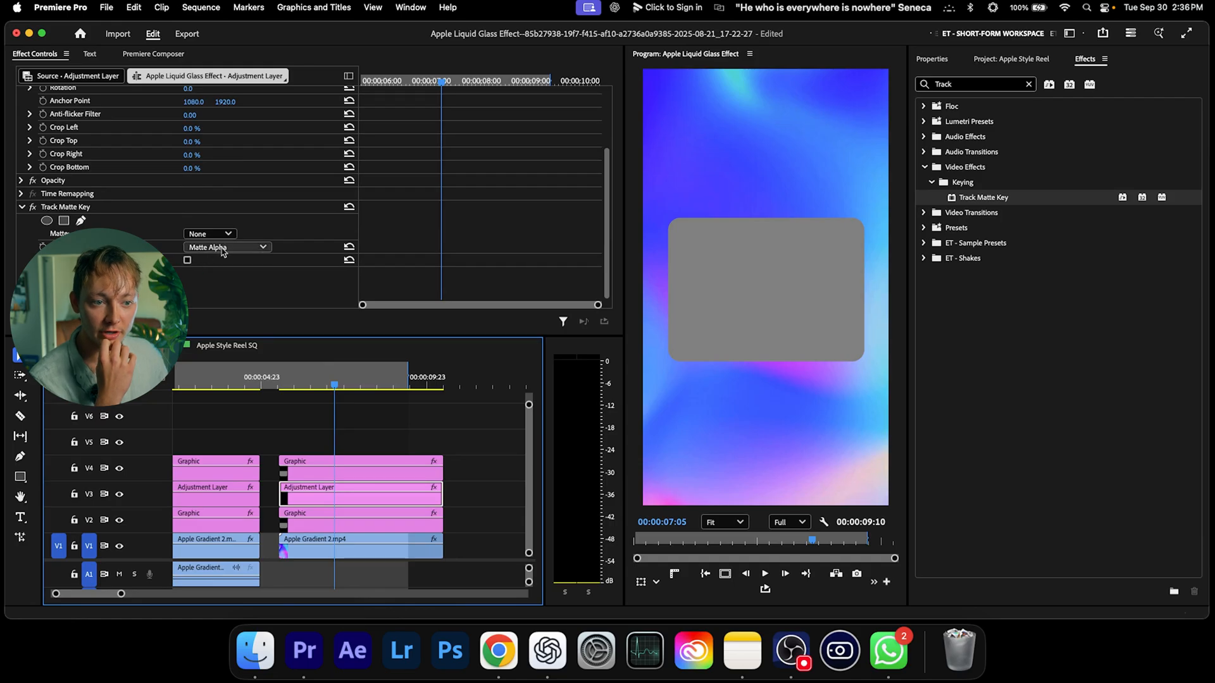
left_click(210, 234)
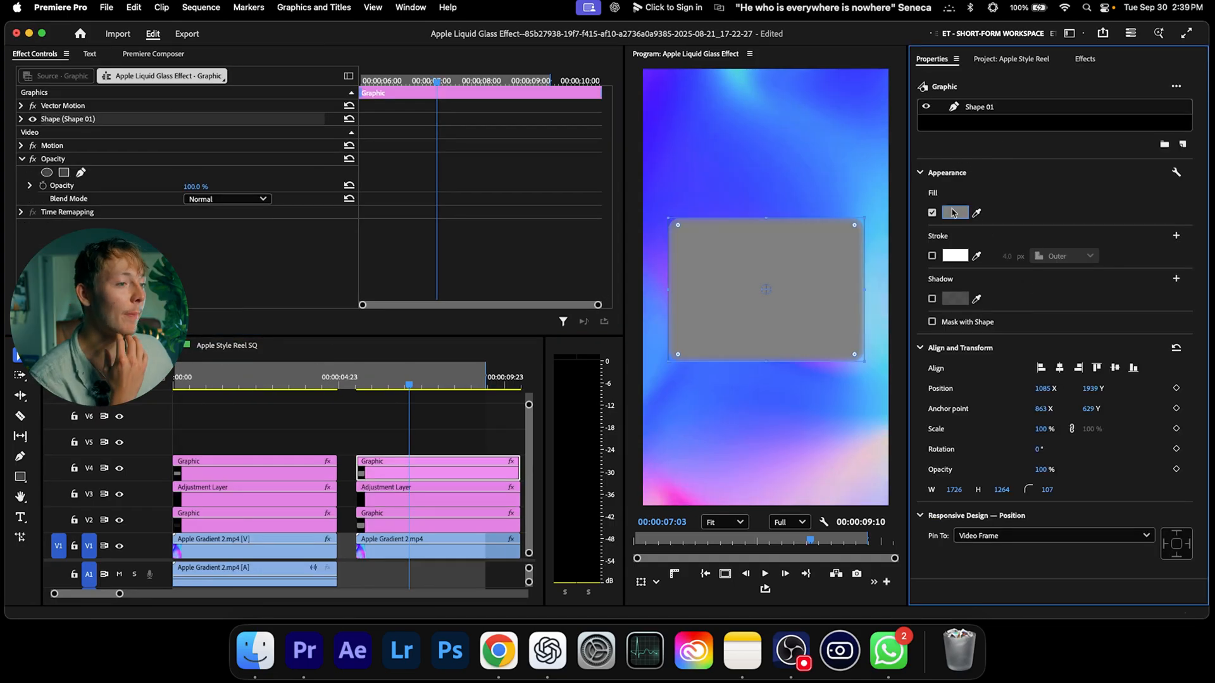
Step: Select Shape 01 in the V2 graphic and open its Fill colour to lighten it
left_click(954, 213)
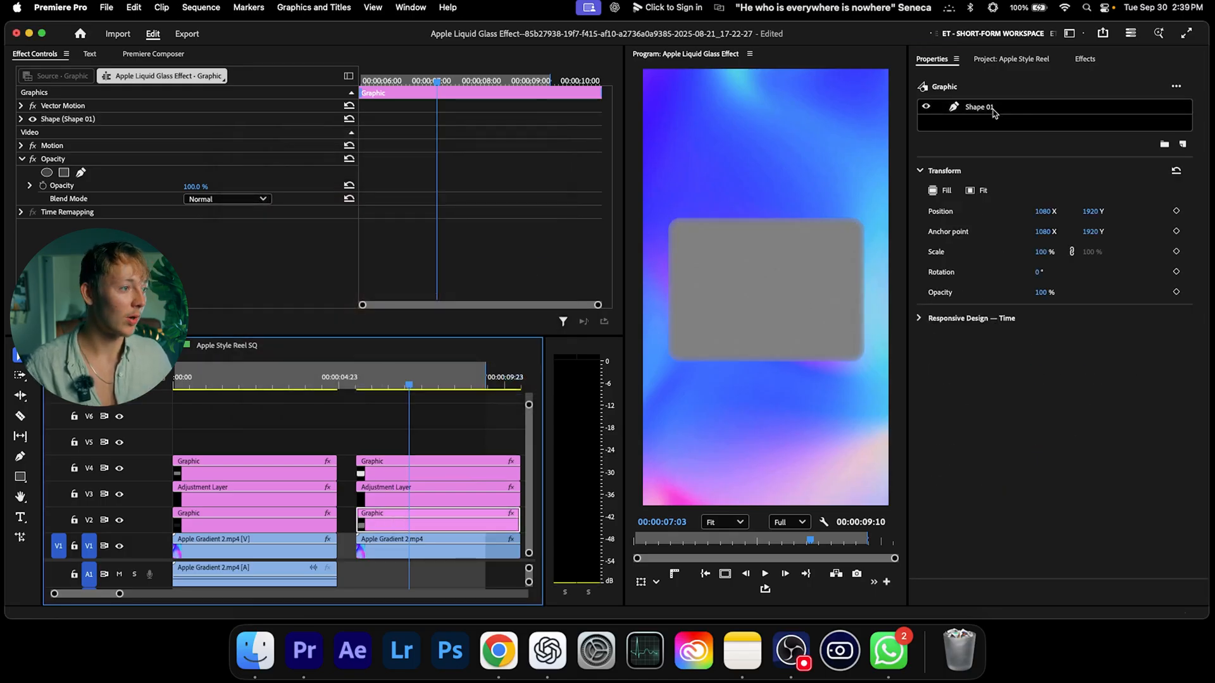
left_click(955, 213)
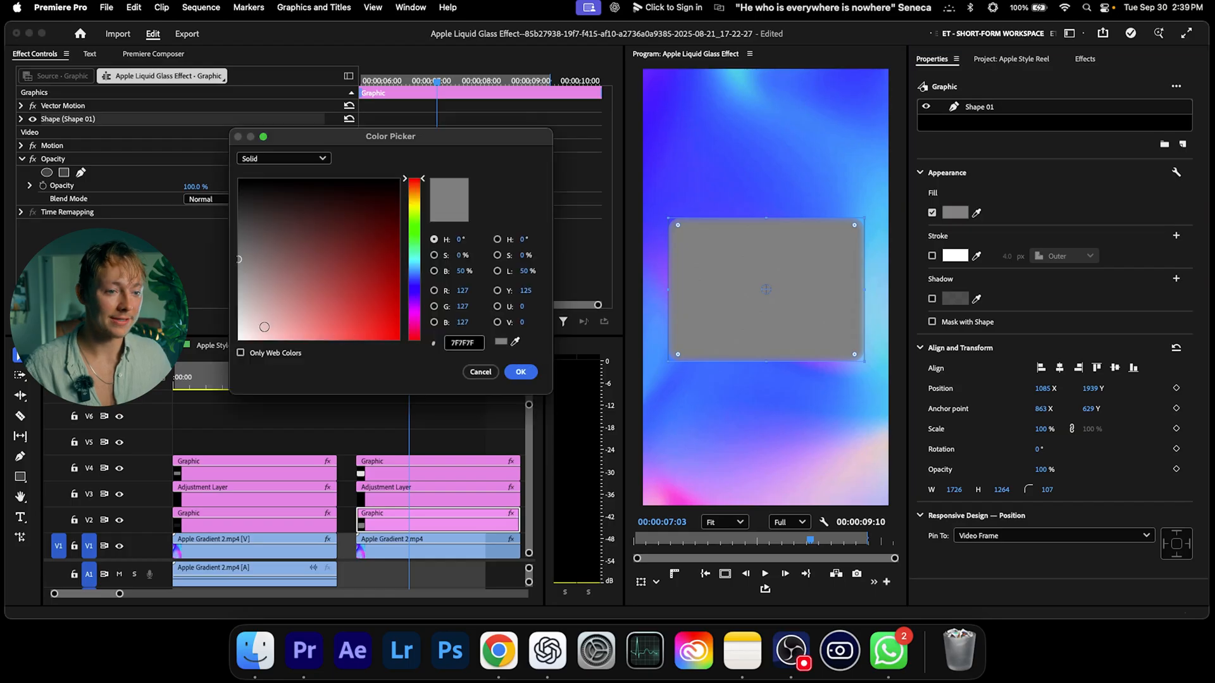
left_click(521, 373)
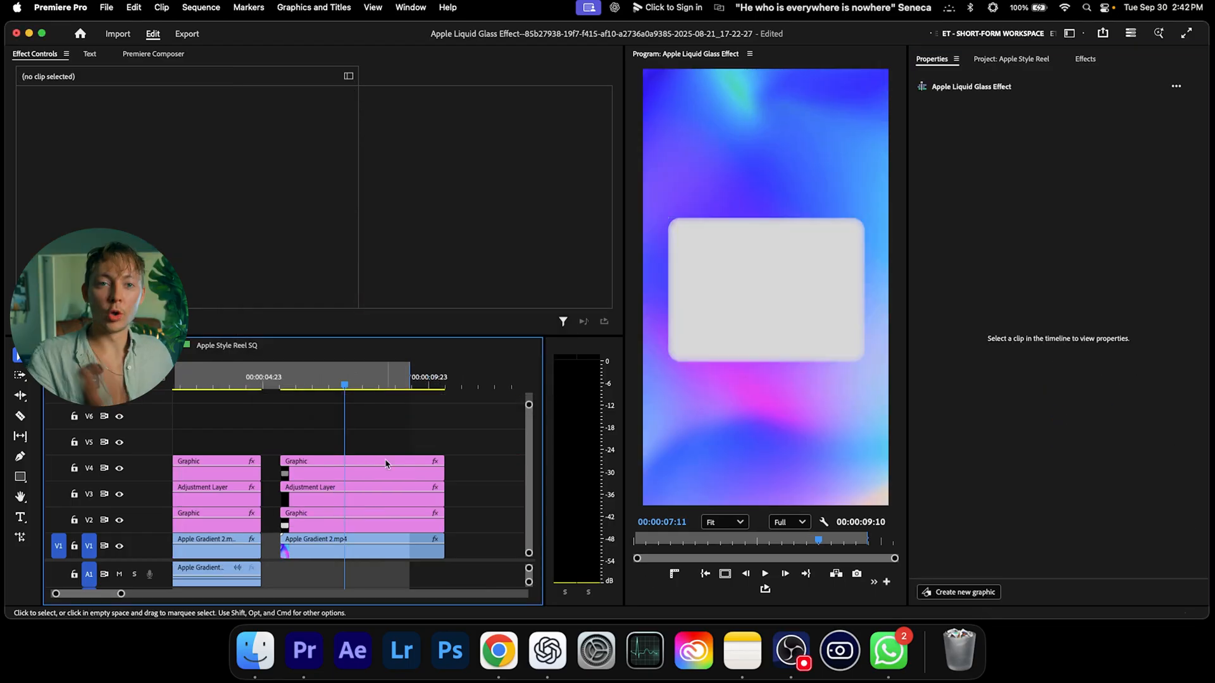
Step: Set the V2 Graphic's Opacity blend mode to Overlay and preview the tinted panel
left_click(360, 523)
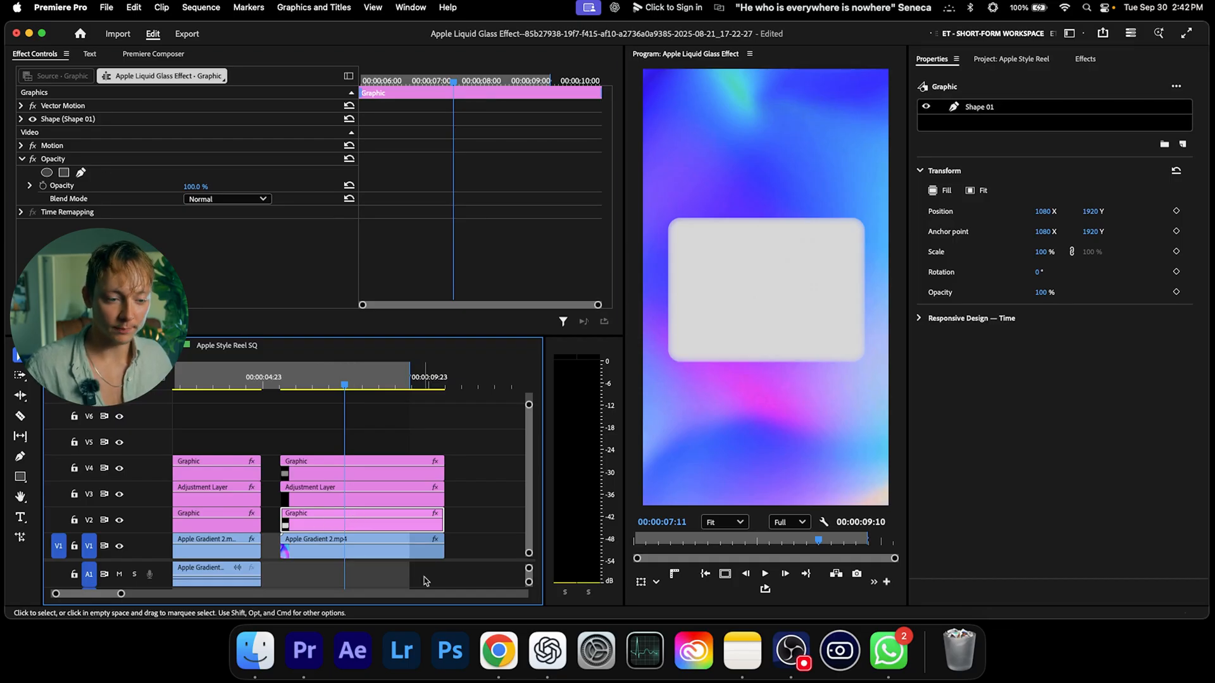
left_click(227, 199)
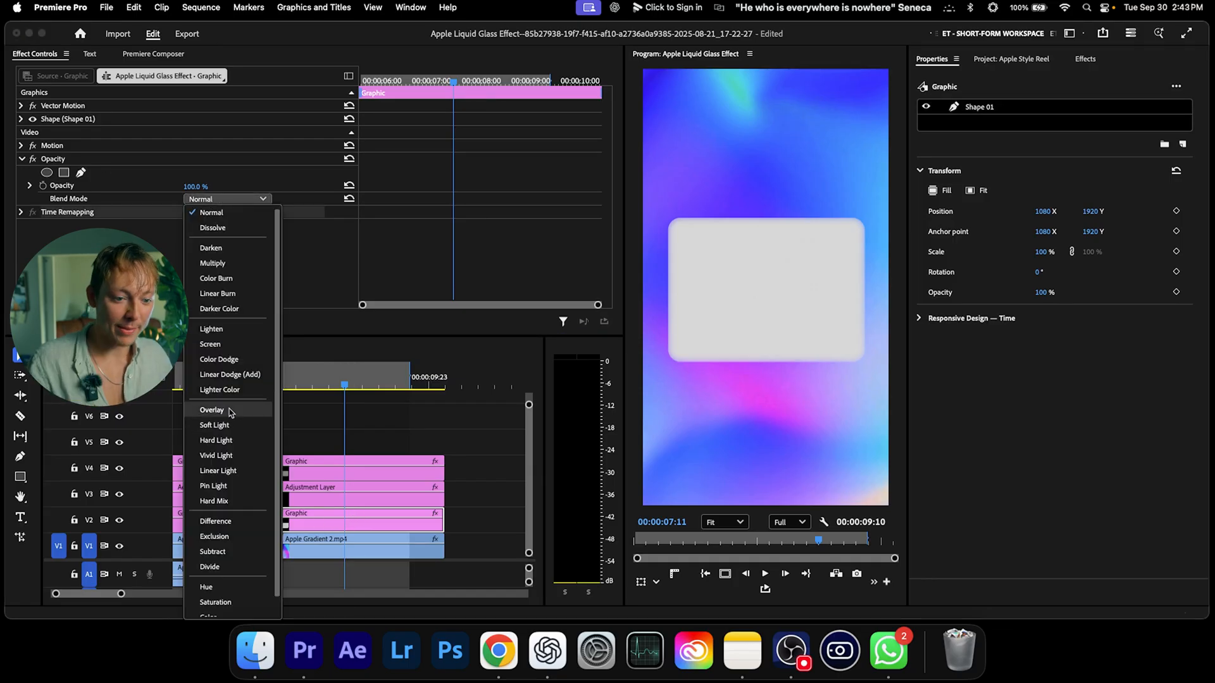
left_click(493, 443)
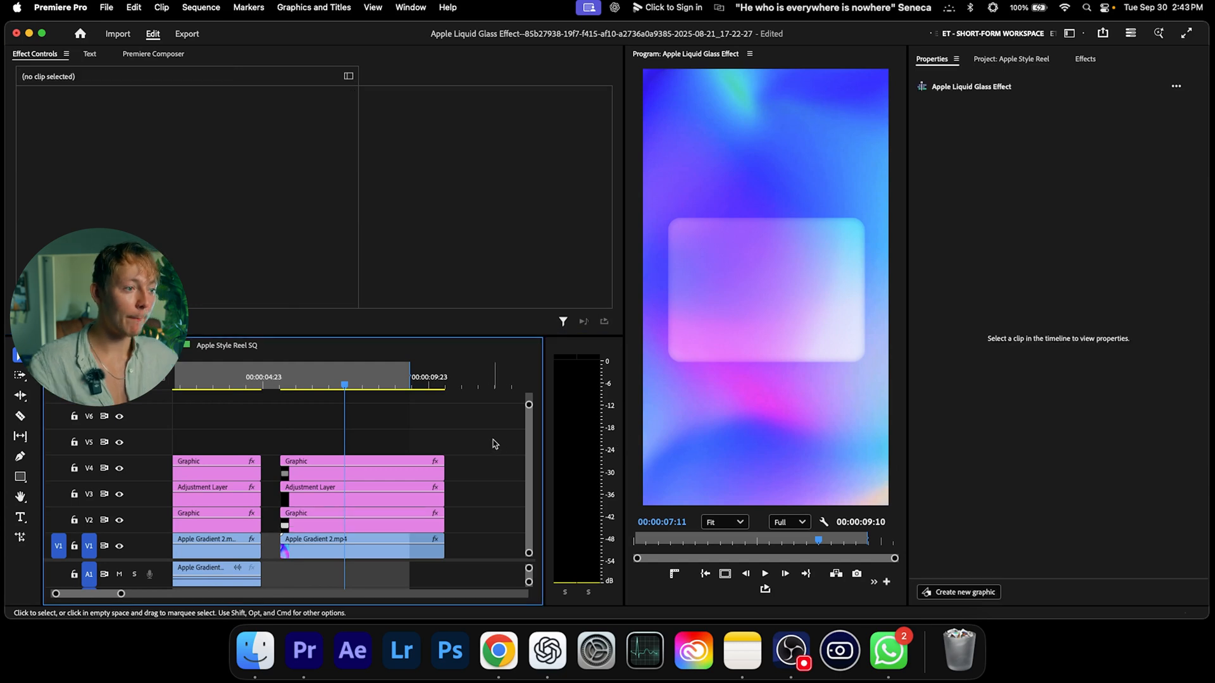
left_click(360, 513)
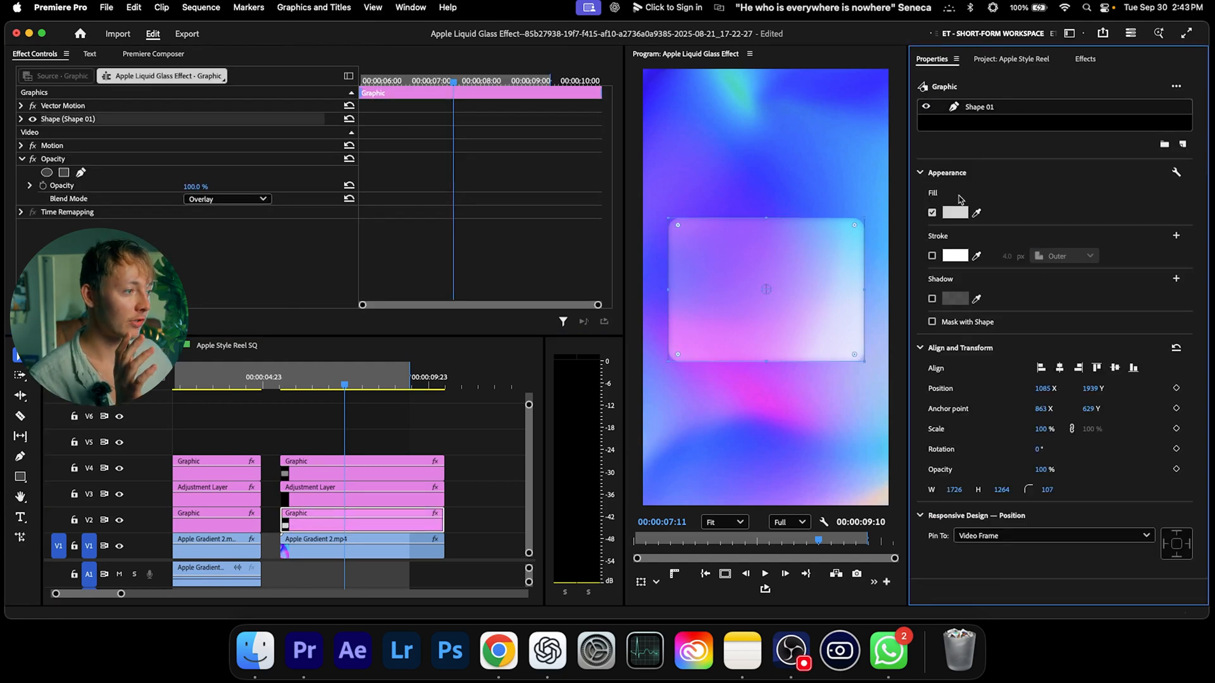
left_click(955, 212)
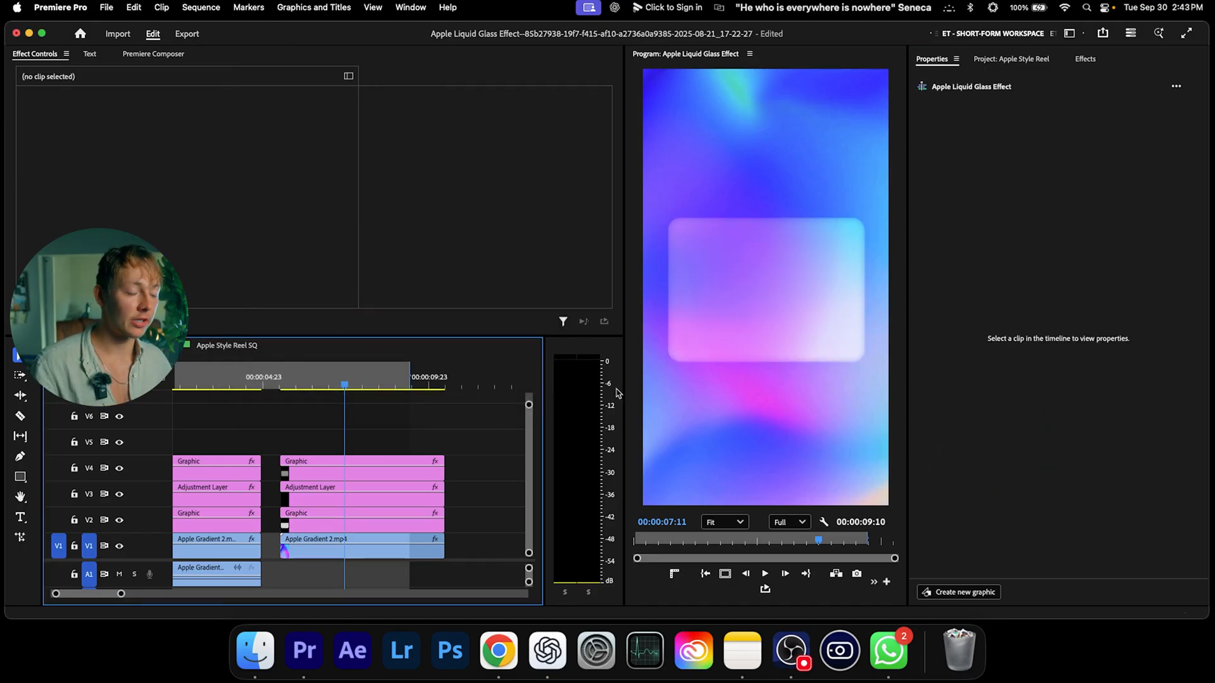
left_click(360, 520)
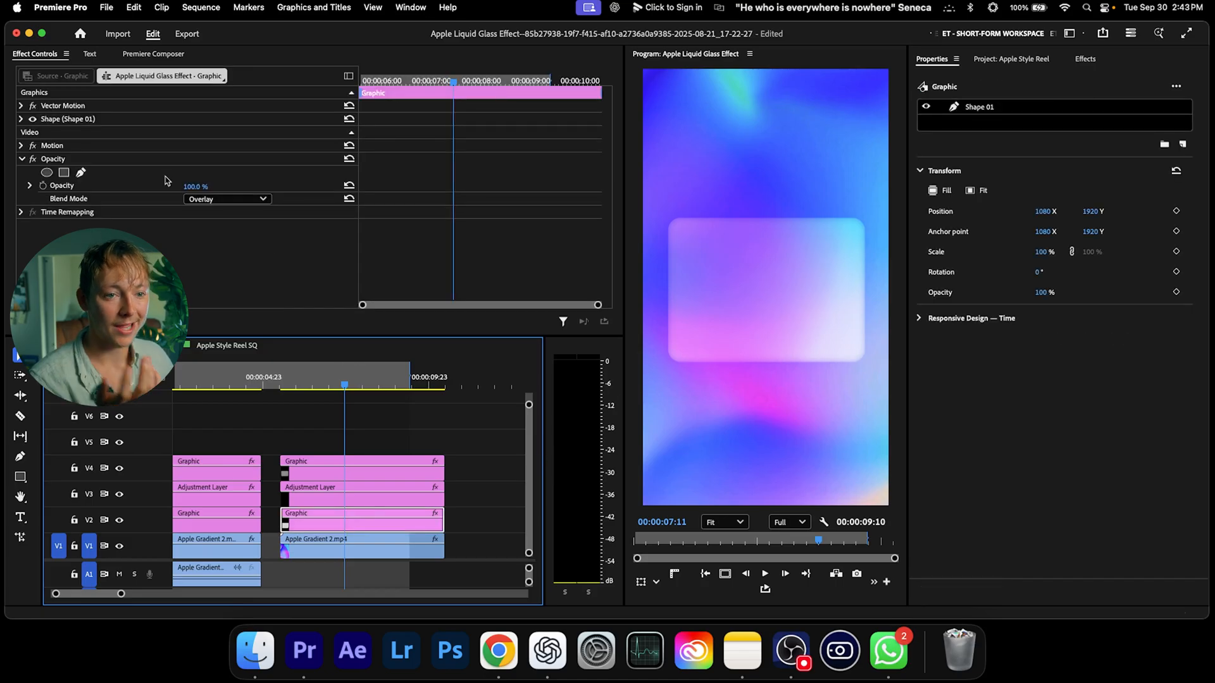
Step: Open and then close the shape's Fill colour picker
left_click(955, 212)
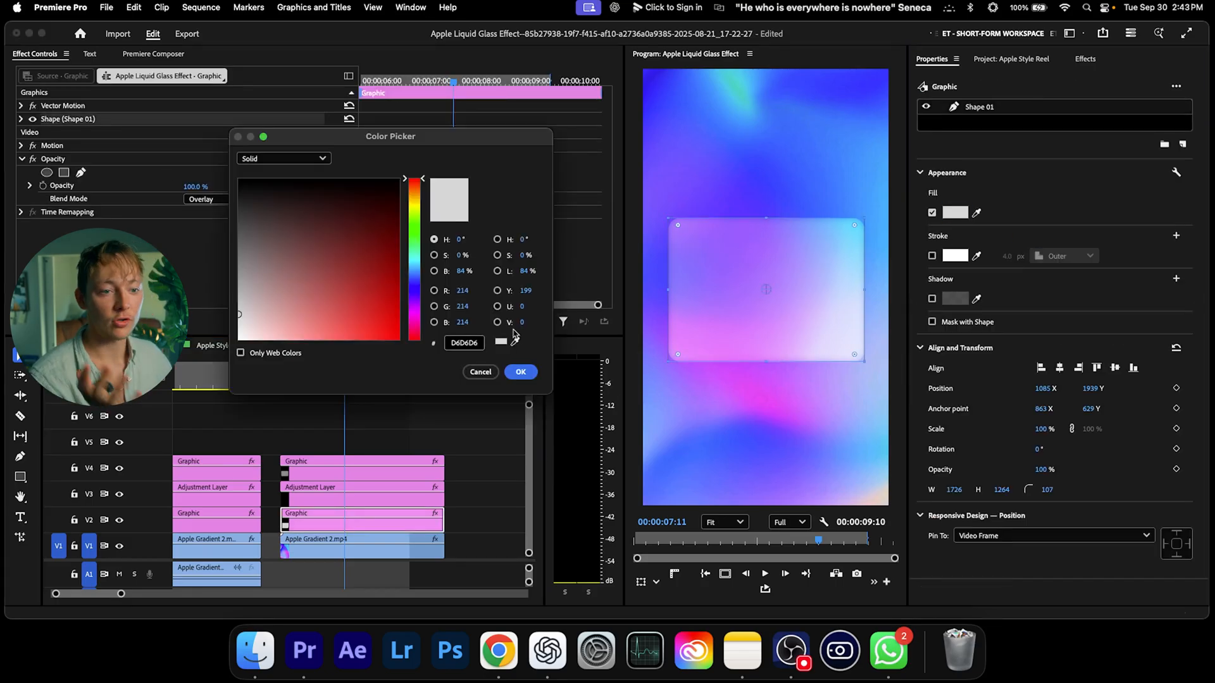
left_click(479, 372)
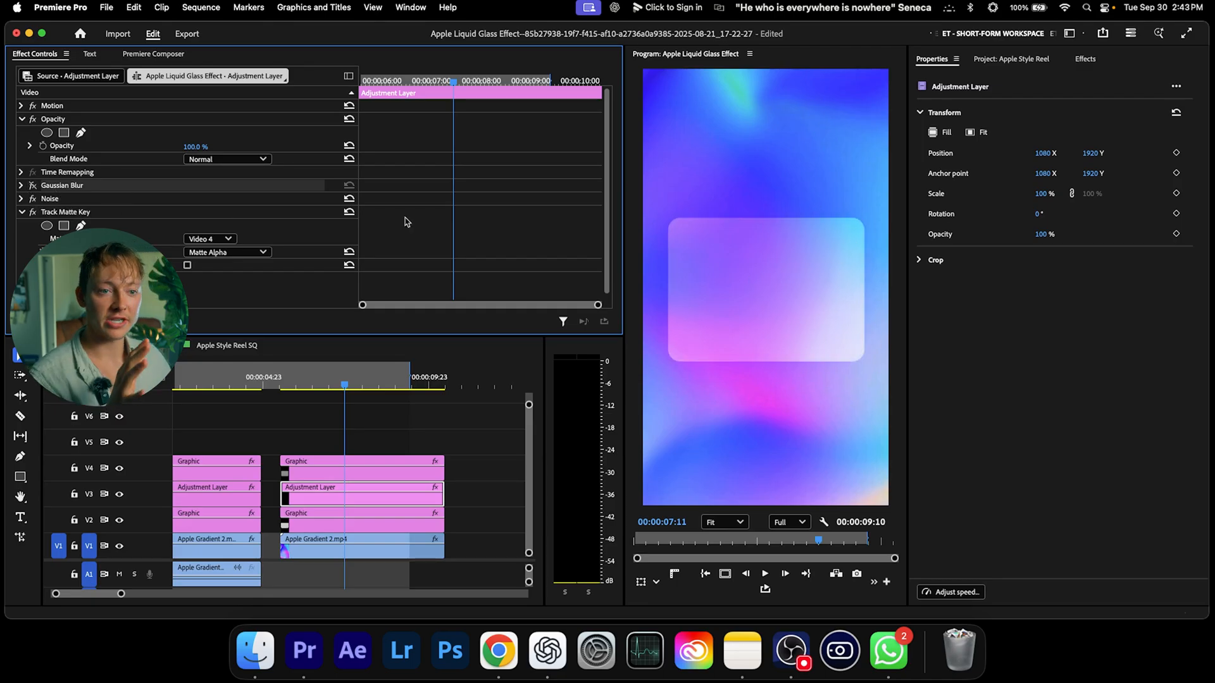
mouse_move(721, 241)
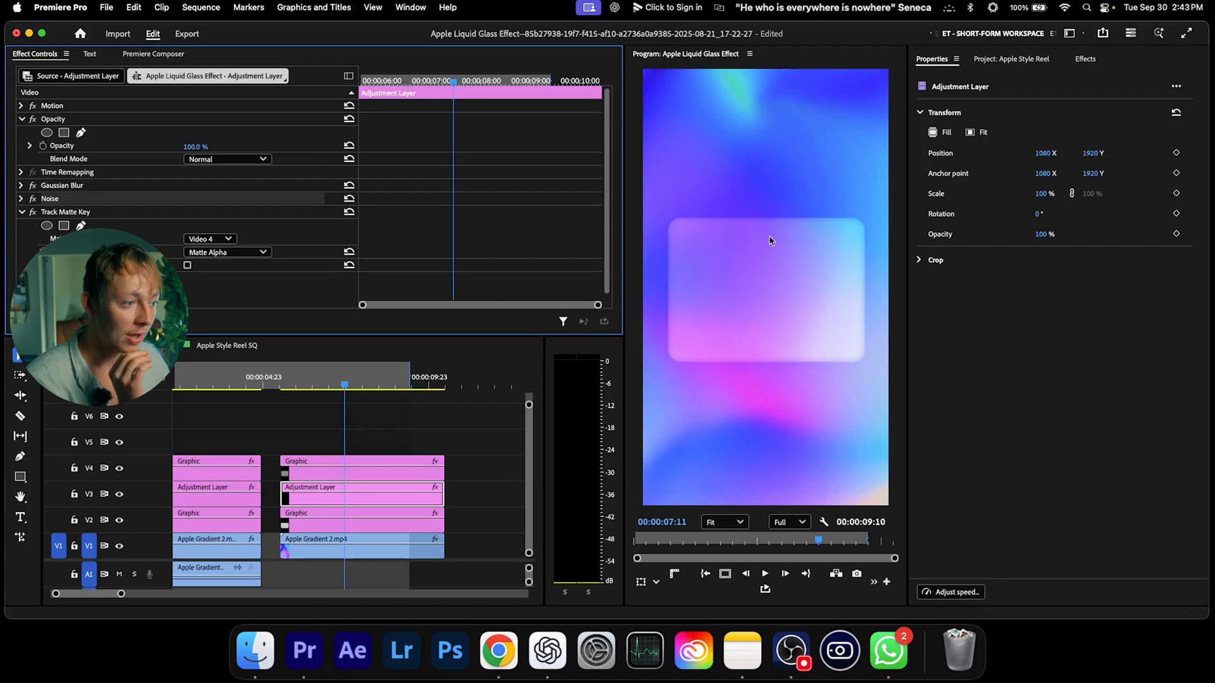
mouse_move(331, 301)
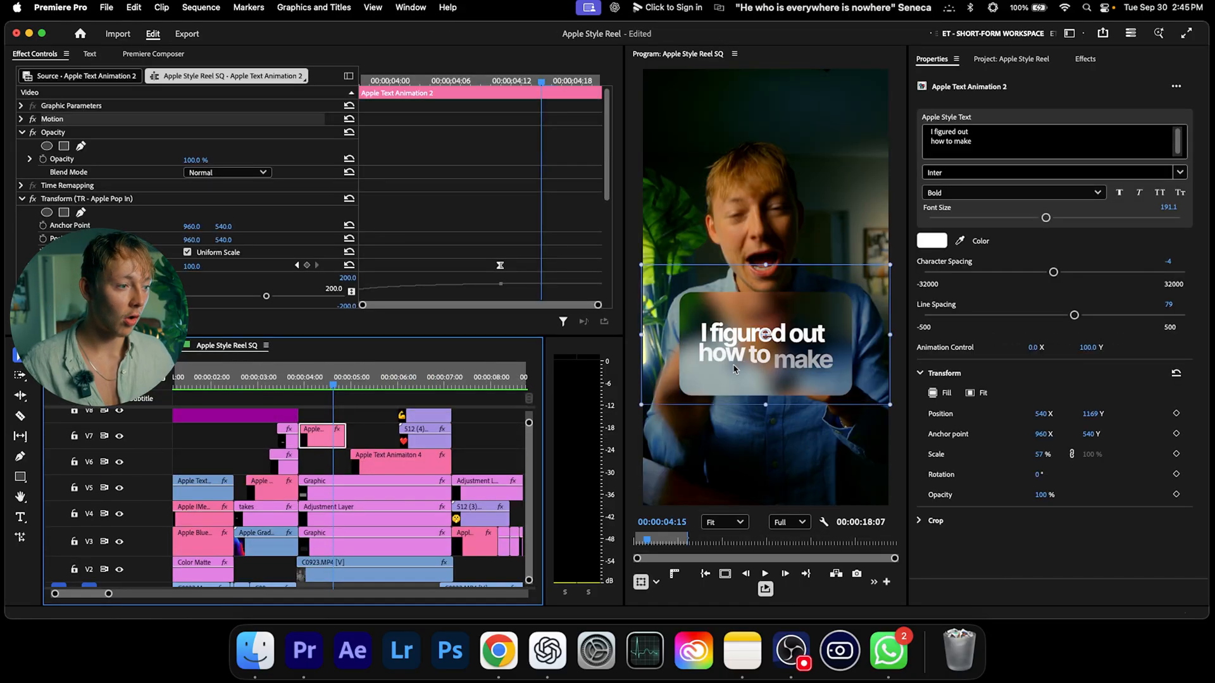
Step: Set the copied adjustment layer's Track Matte Key matte to the shape's Video 5 track
left_click(934, 131)
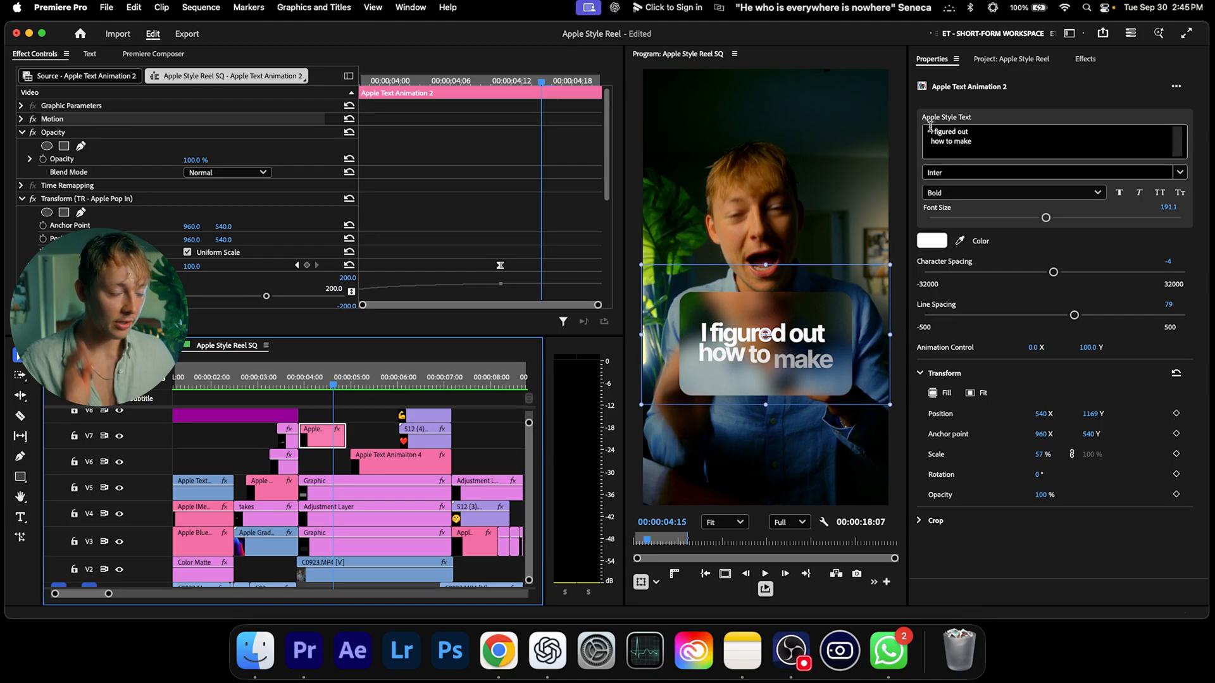
left_click(399, 462)
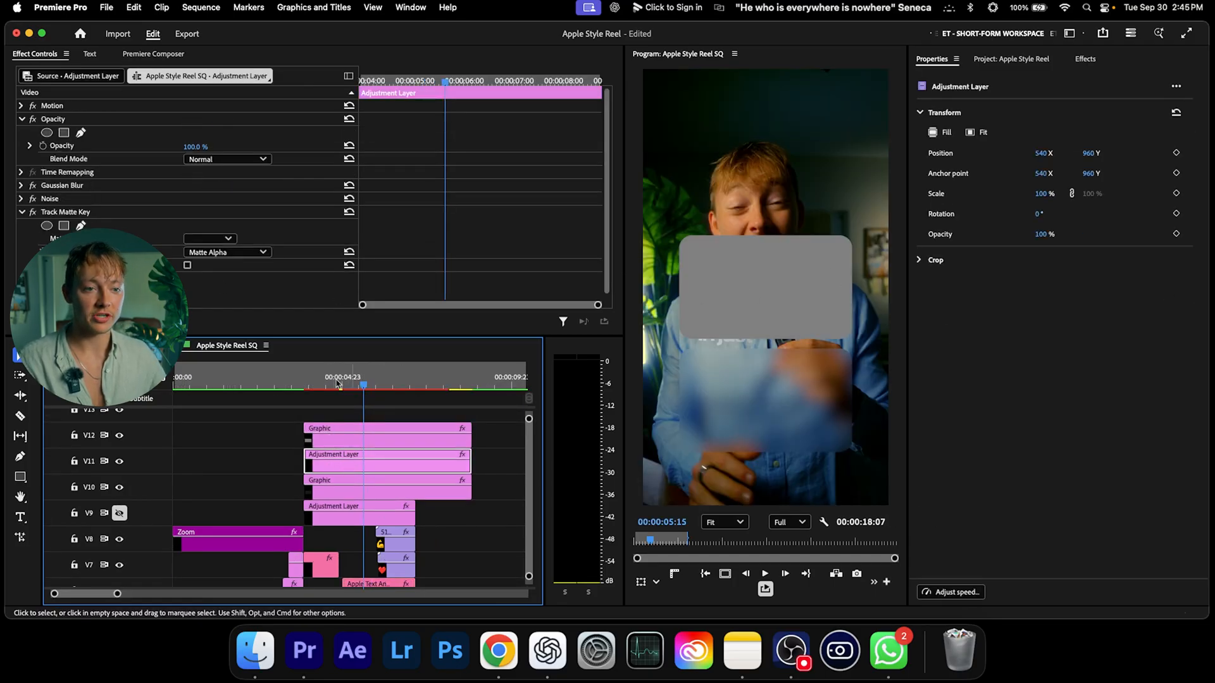
left_click(210, 238)
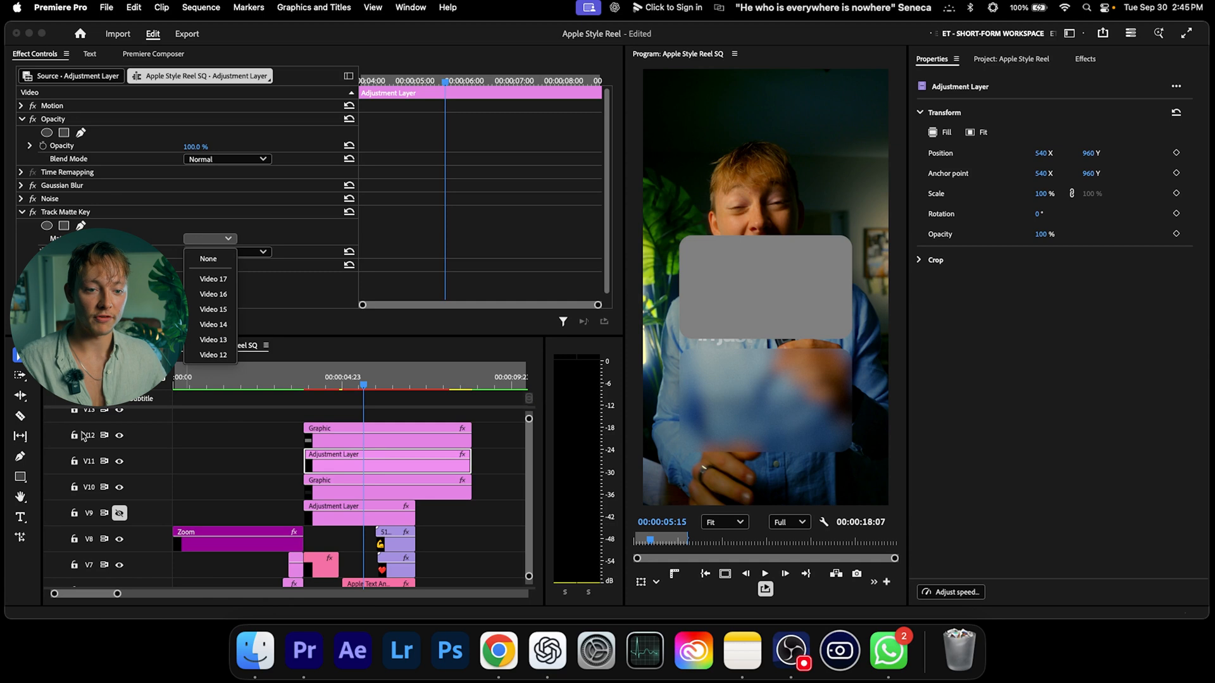
left_click(213, 355)
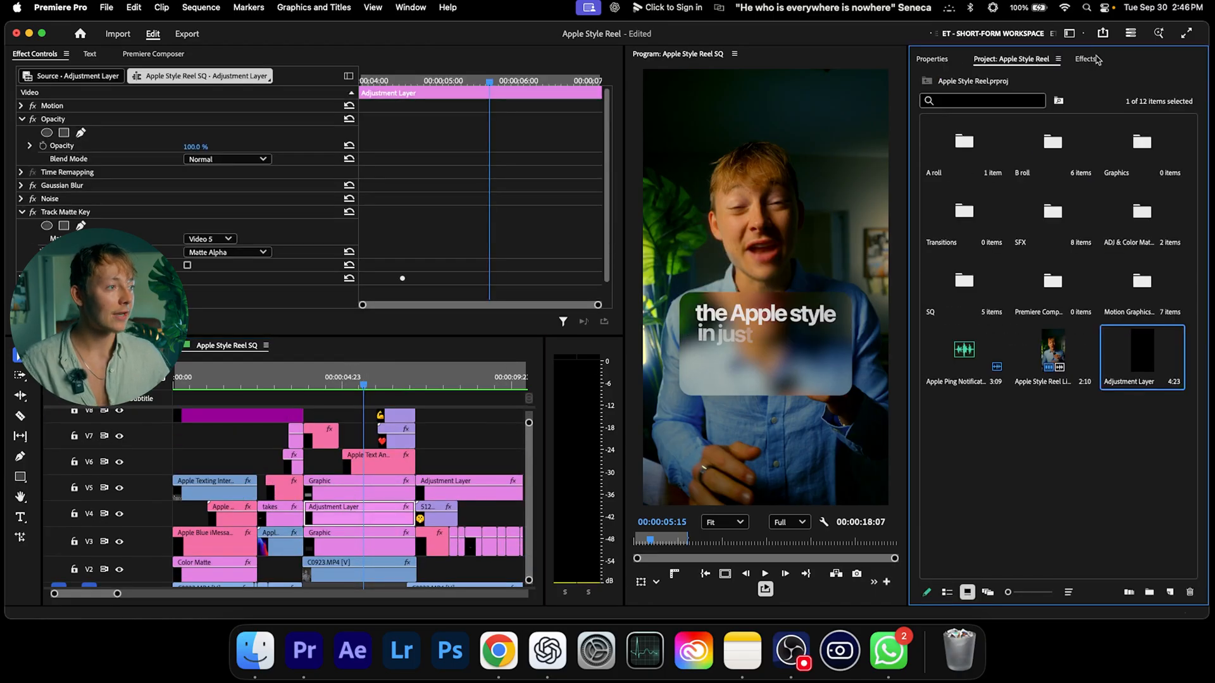
Step: Expand Floc > TR - All Presets > TR - Apple Presets and jump to the title pop-in
left_click(1086, 58)
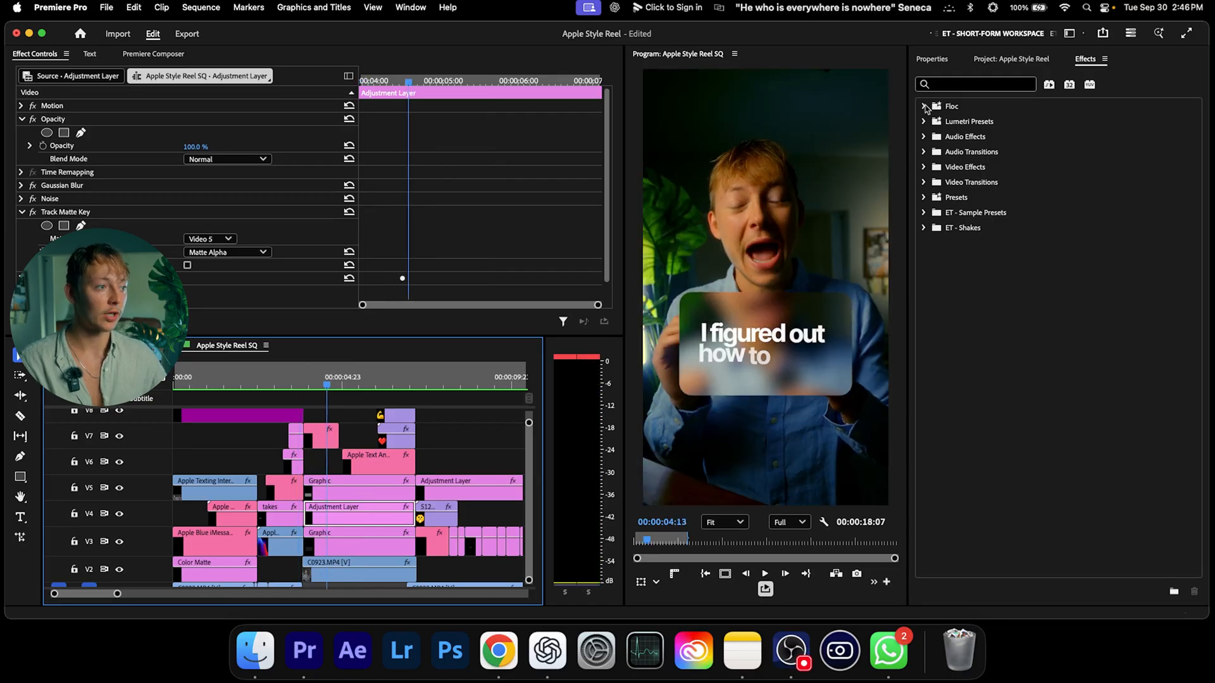
left_click(925, 106)
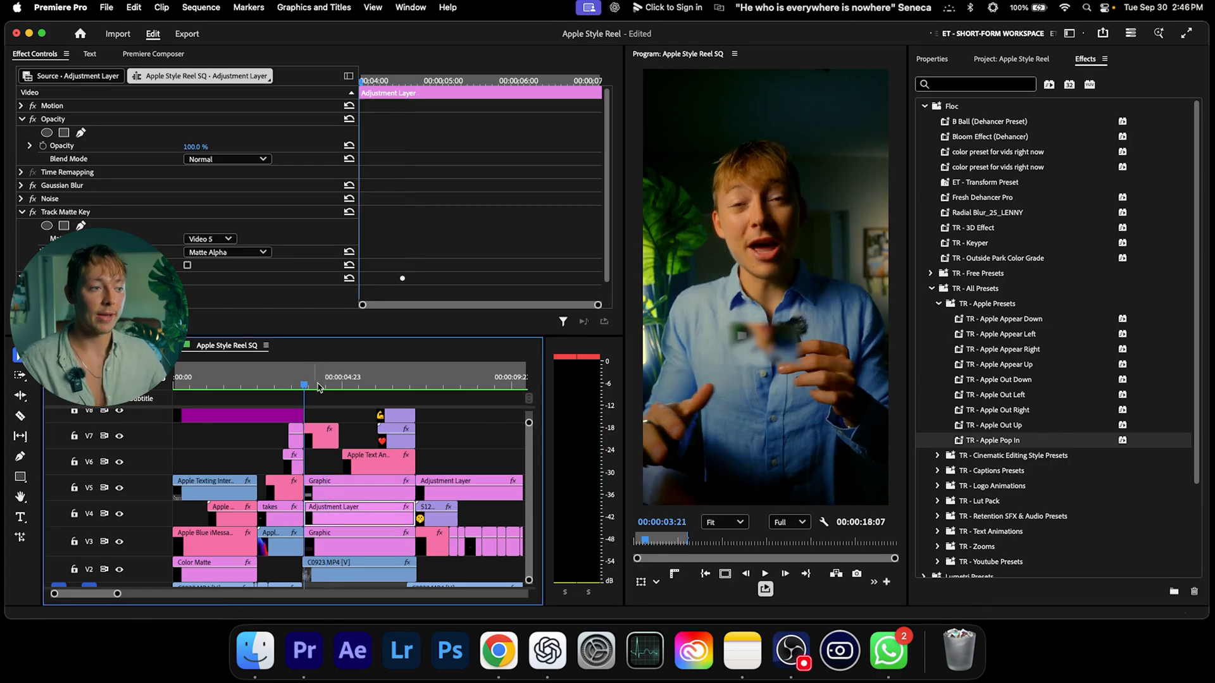
left_click(332, 386)
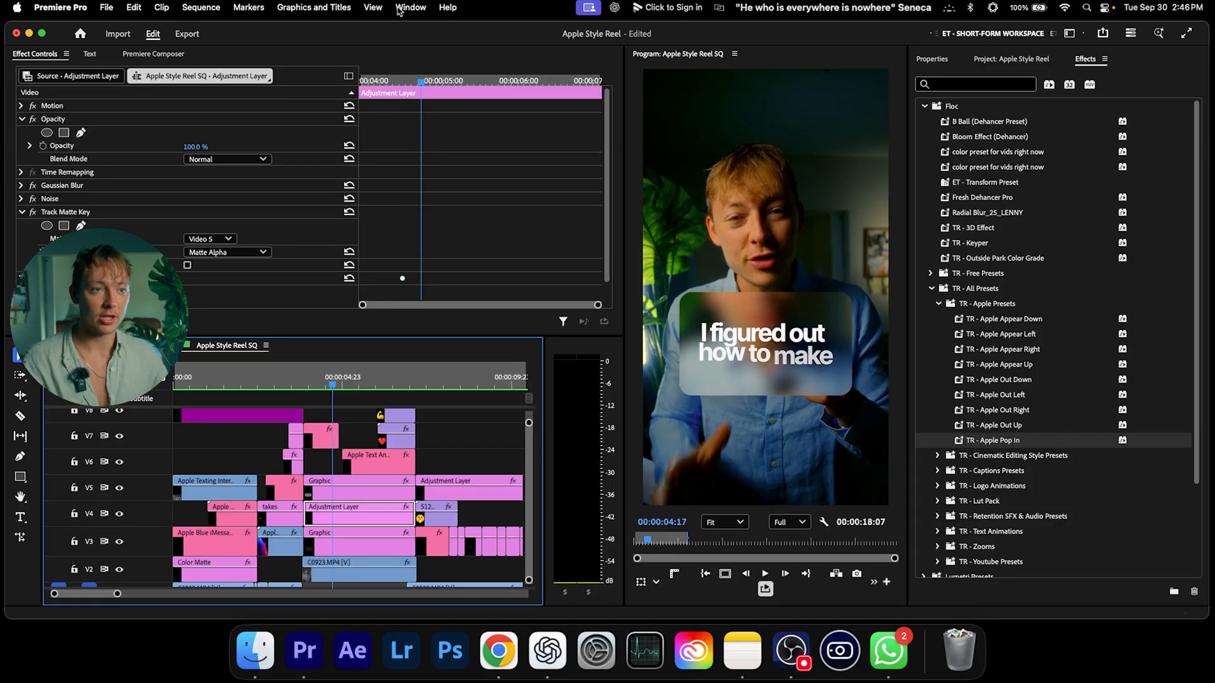
Step: Add the Apple Text Animation 2 template from My Templates to the timeline above the footage
left_click(1146, 59)
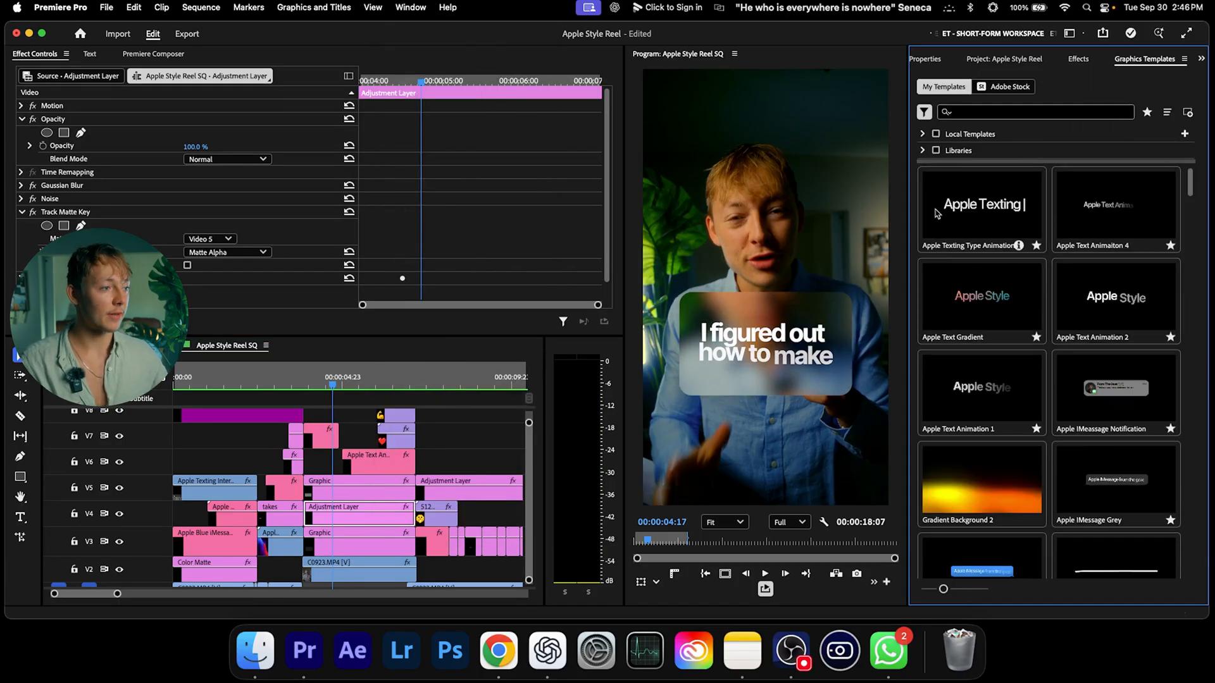
left_click(980, 301)
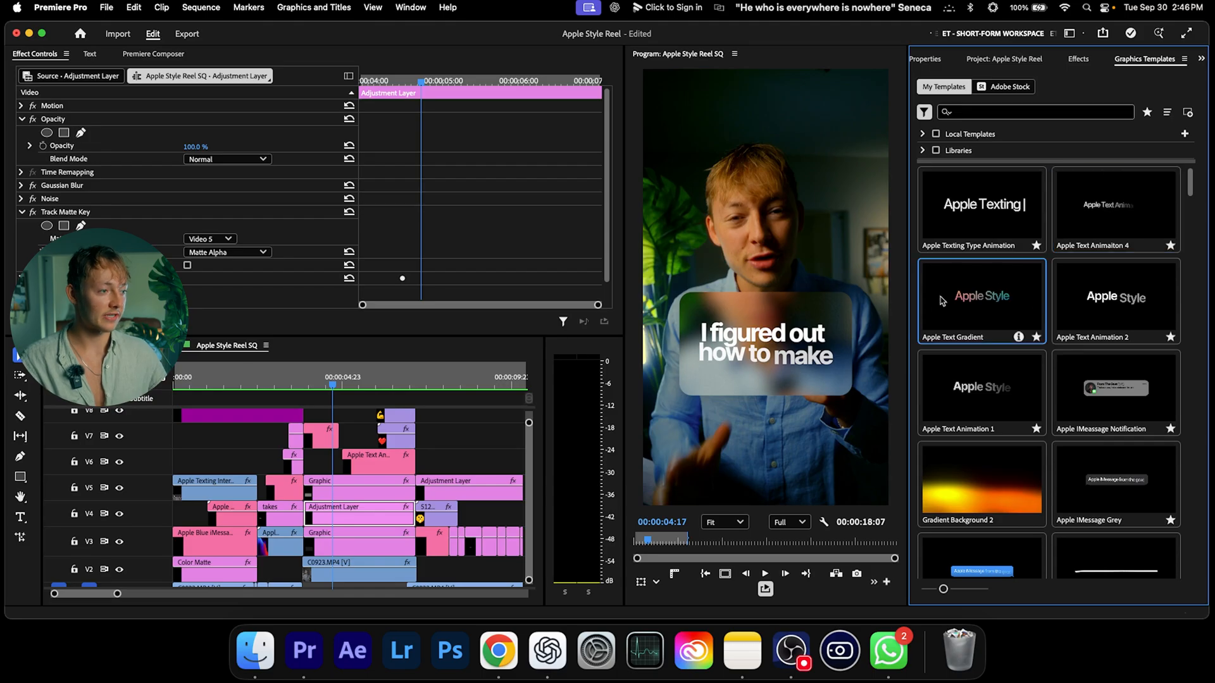
left_click(1114, 301)
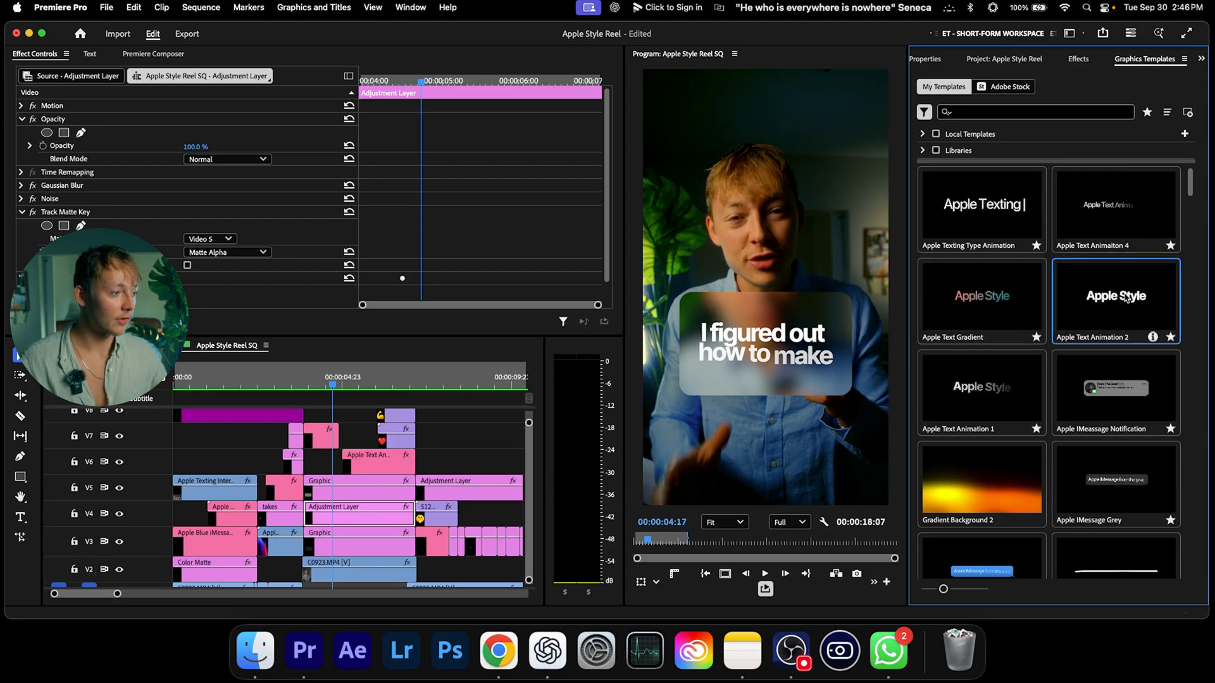
scroll("down", 3)
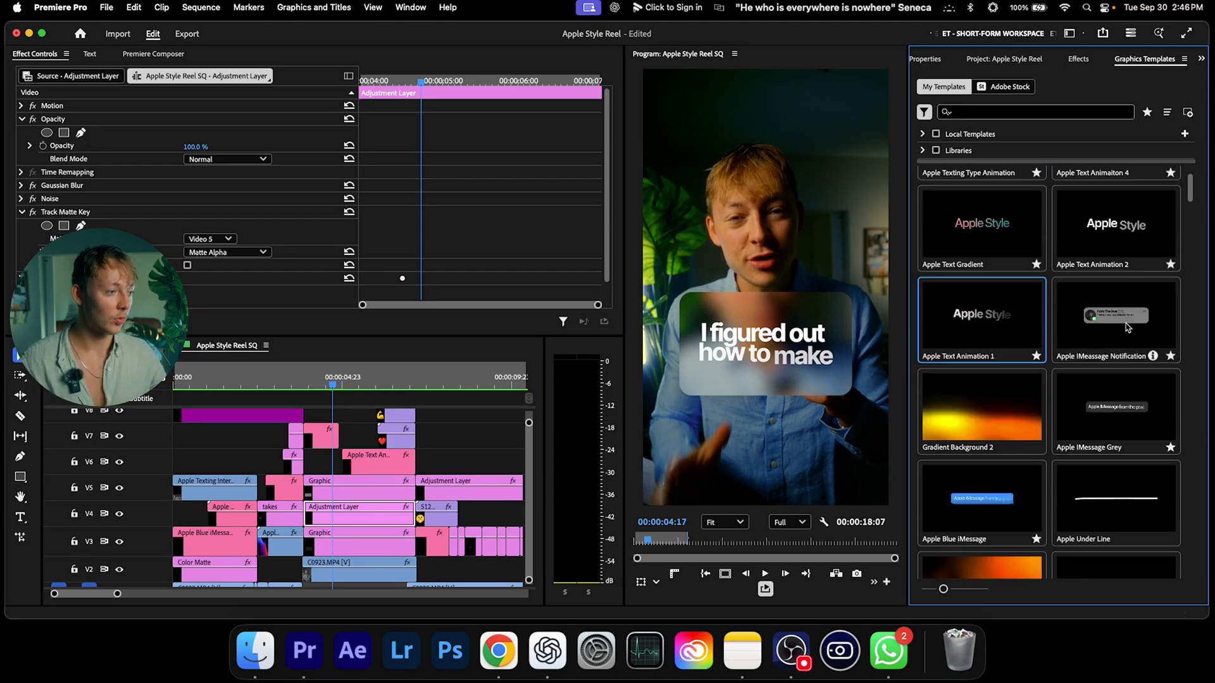
scroll("down", 3)
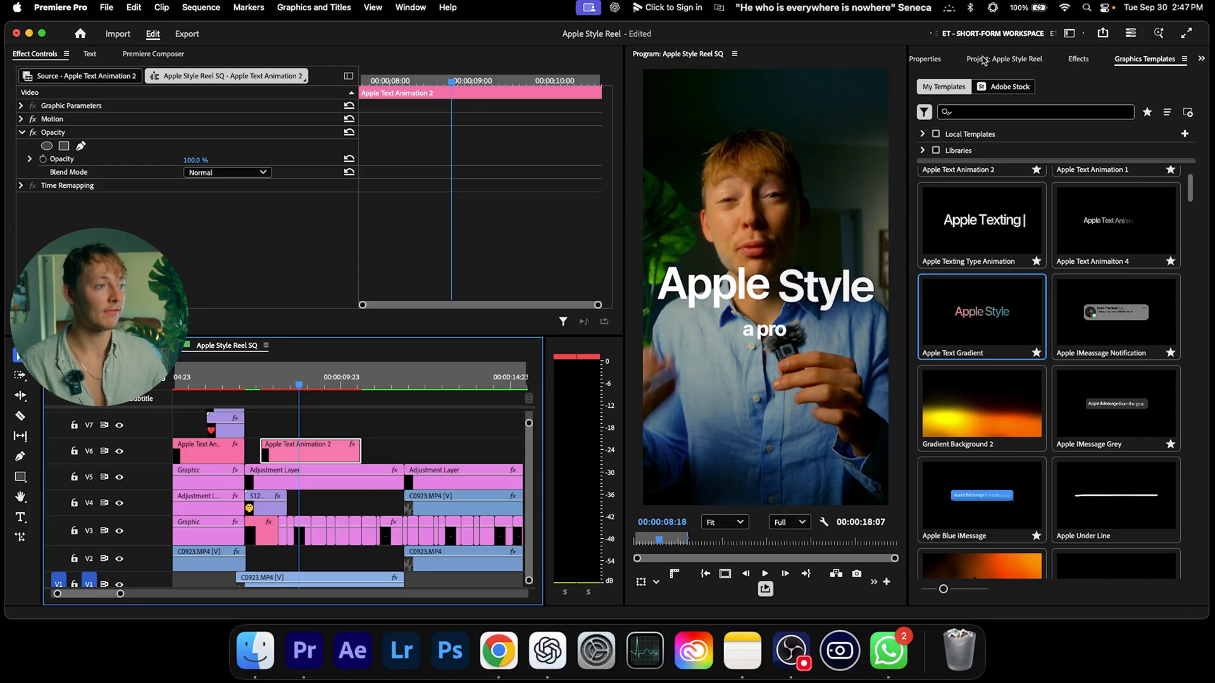
Step: Change the title text to 'Apple style text' and reduce its font size to about 127
left_click(931, 58)
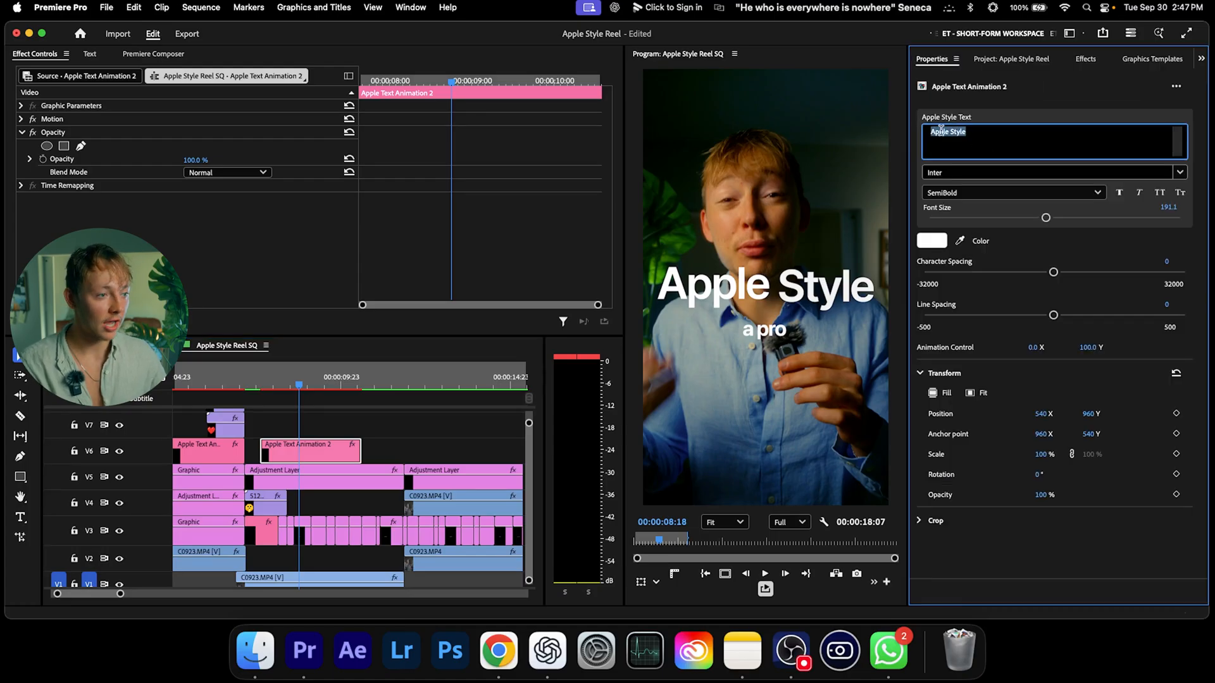
type("A")
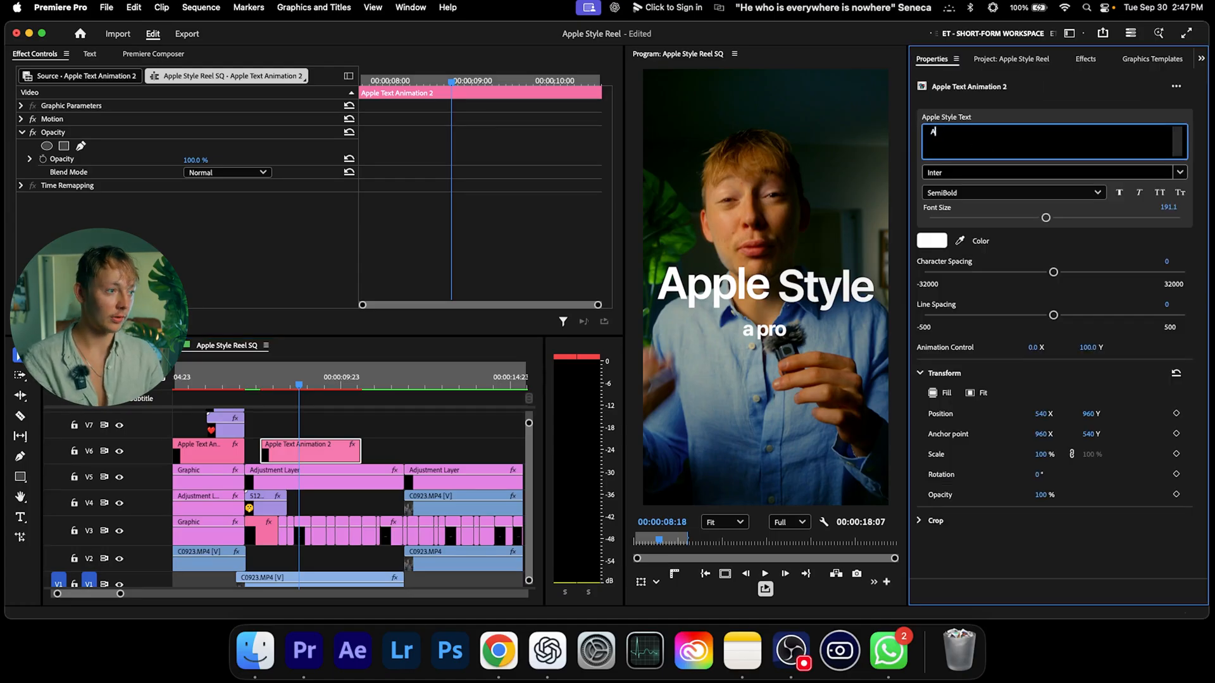
type("Apple sty")
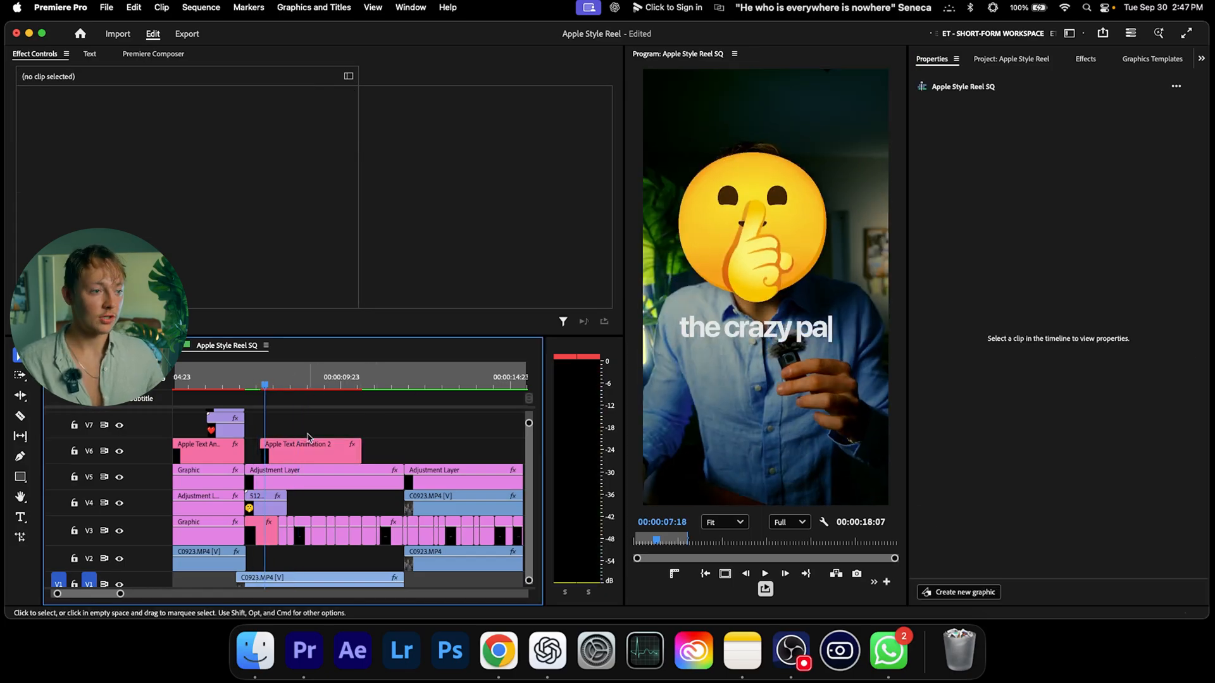
left_click(298, 444)
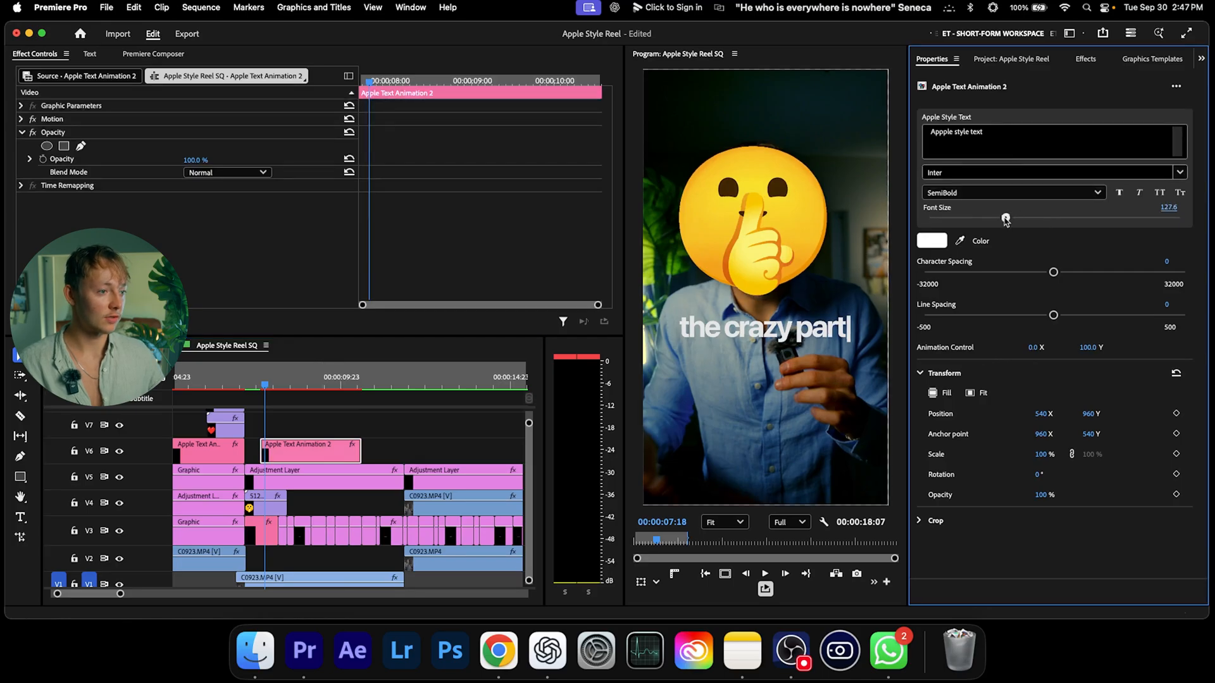